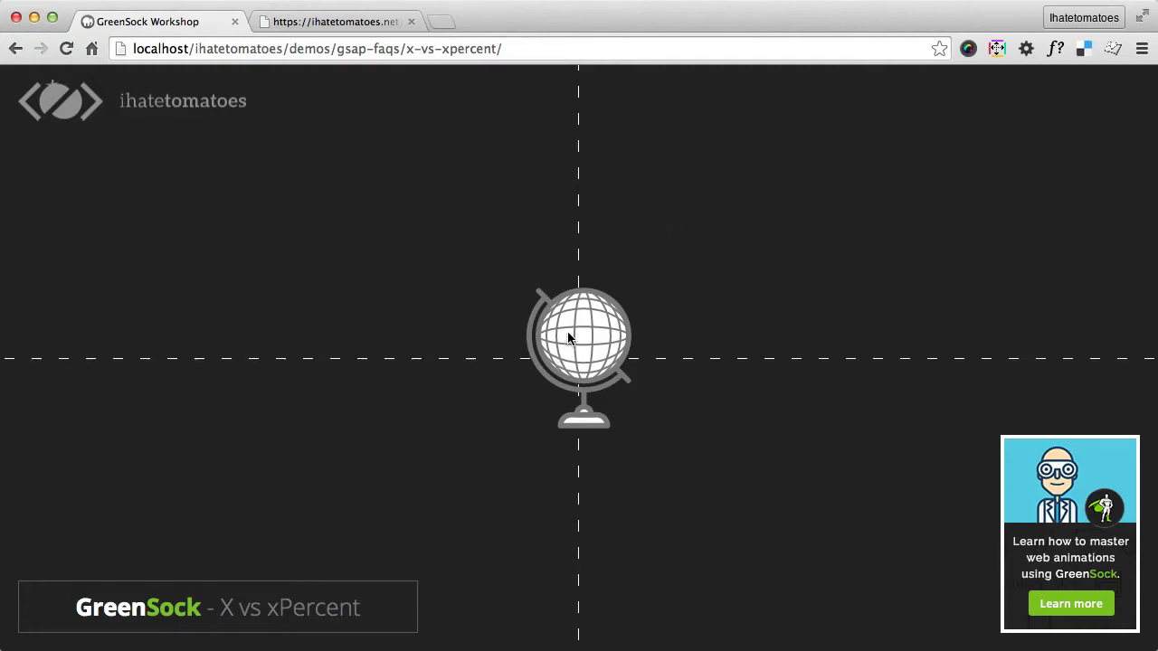
mouse_move(565, 246)
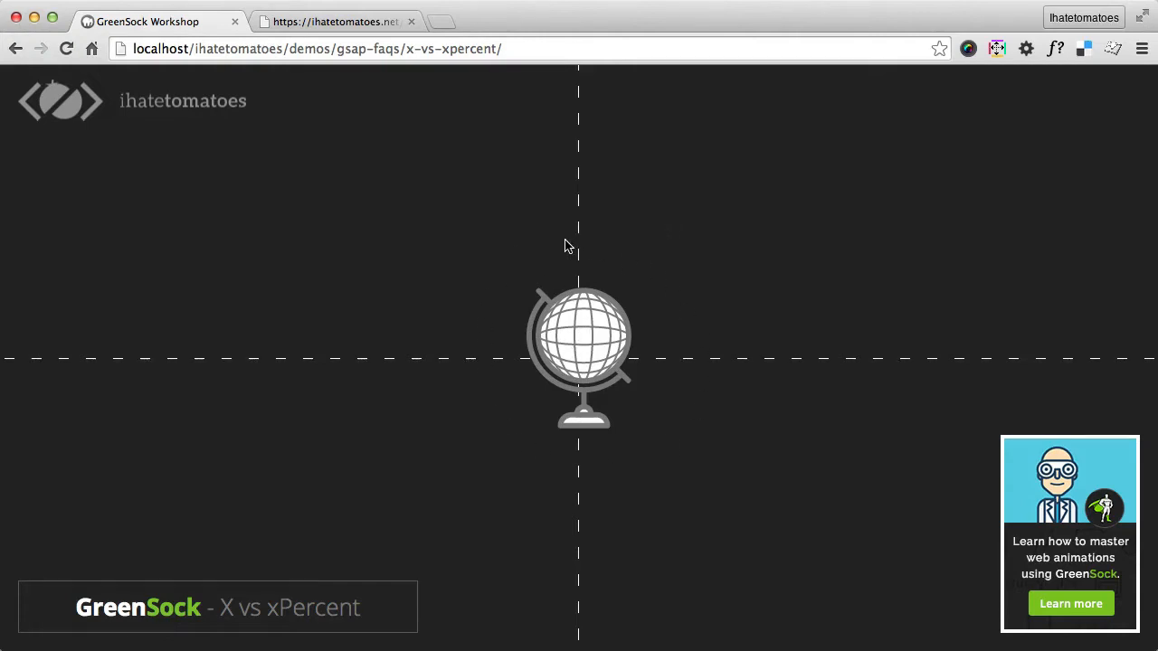
mouse_move(655, 275)
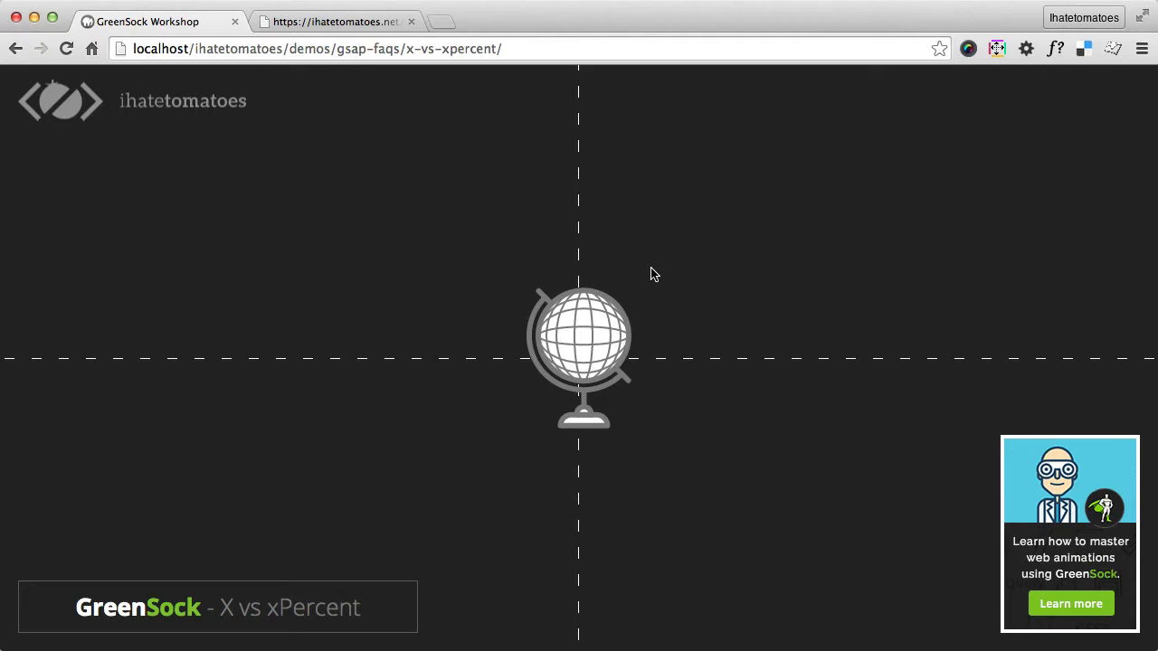
mouse_move(568, 414)
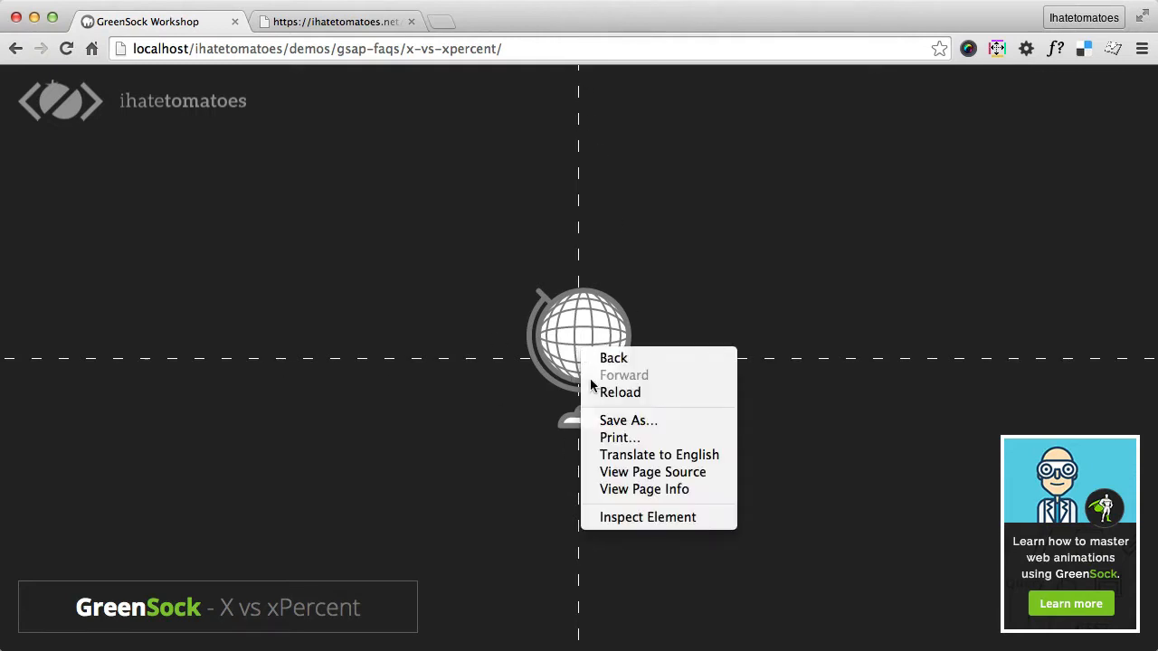
left_click(646, 517)
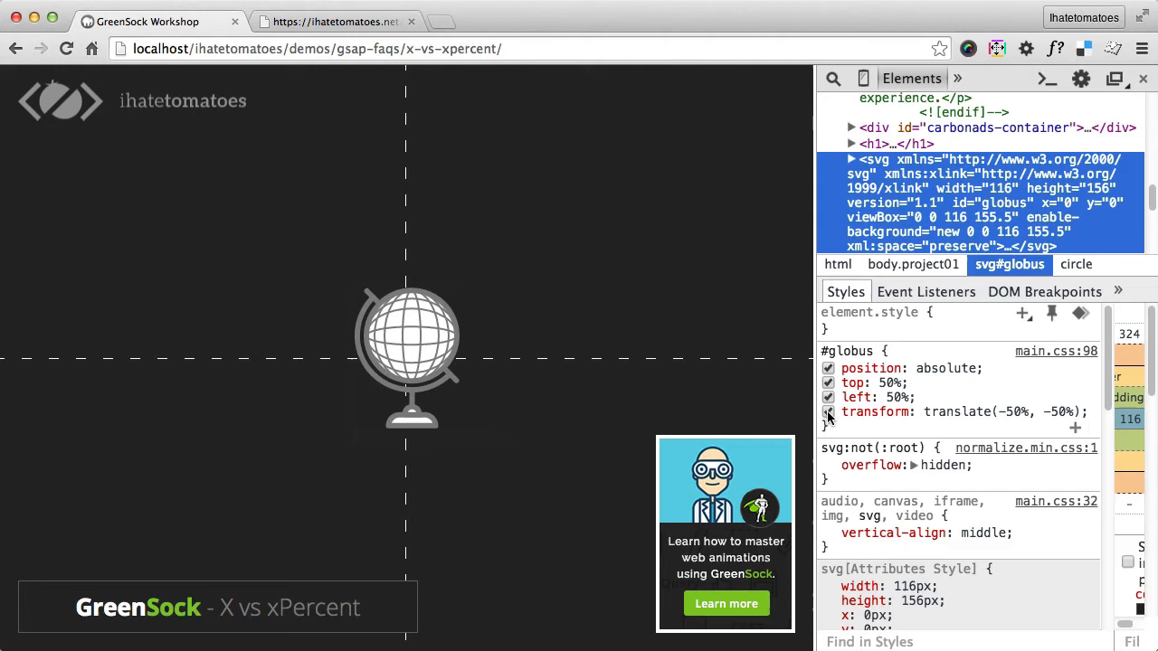
left_click(826, 412)
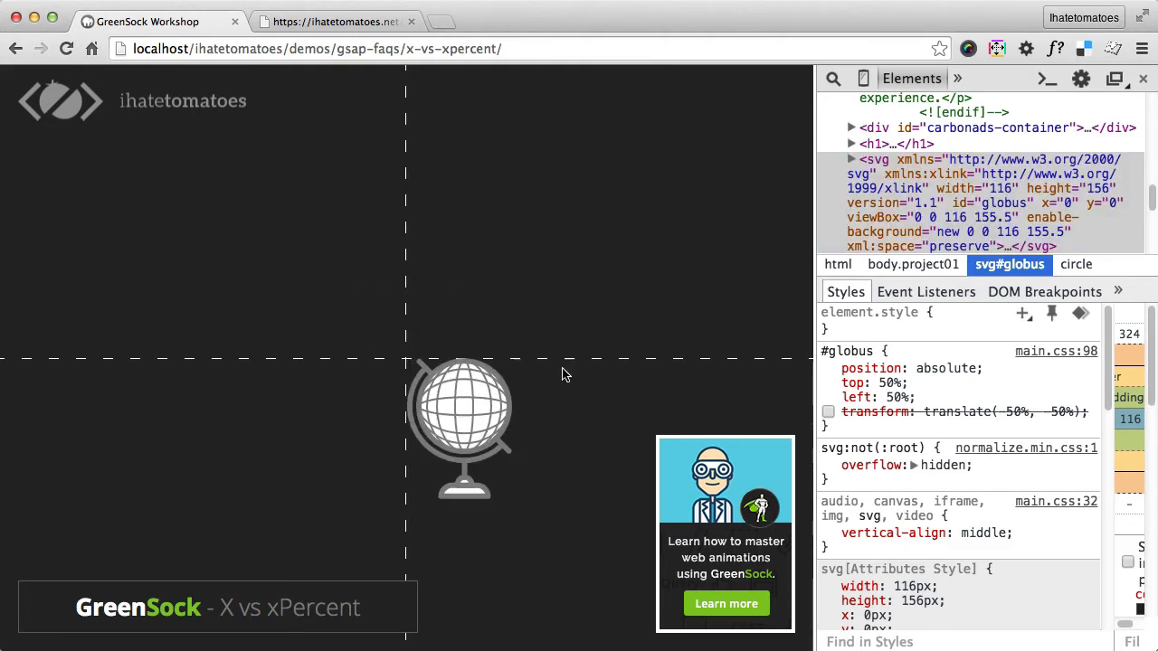
mouse_move(918, 239)
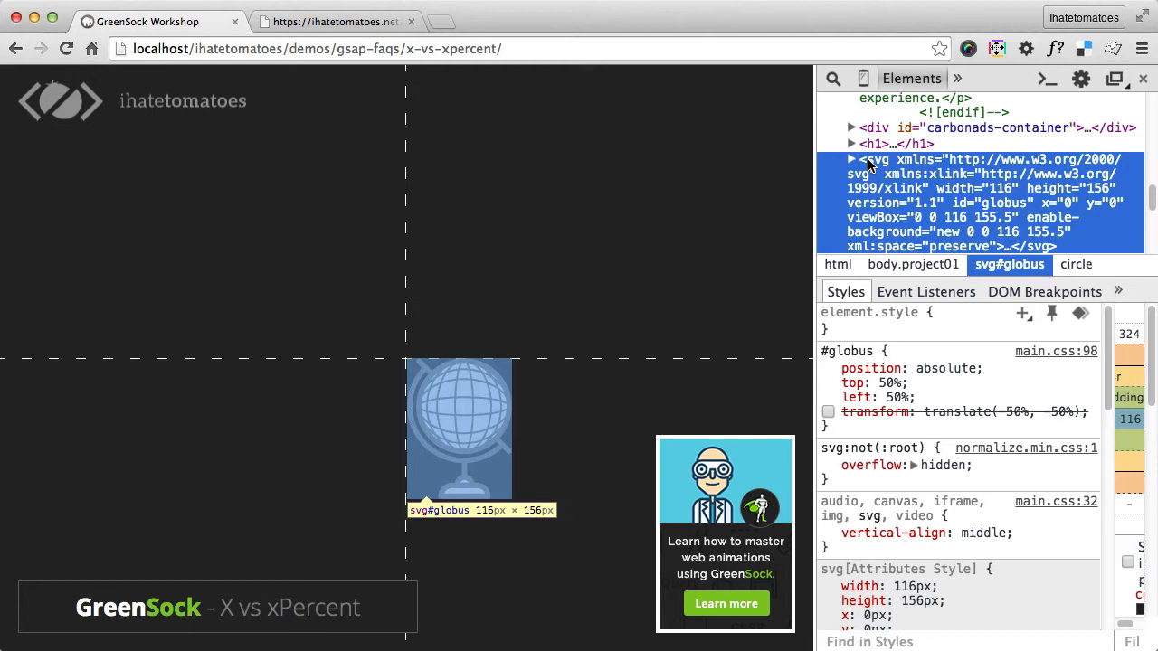
left_click(827, 397)
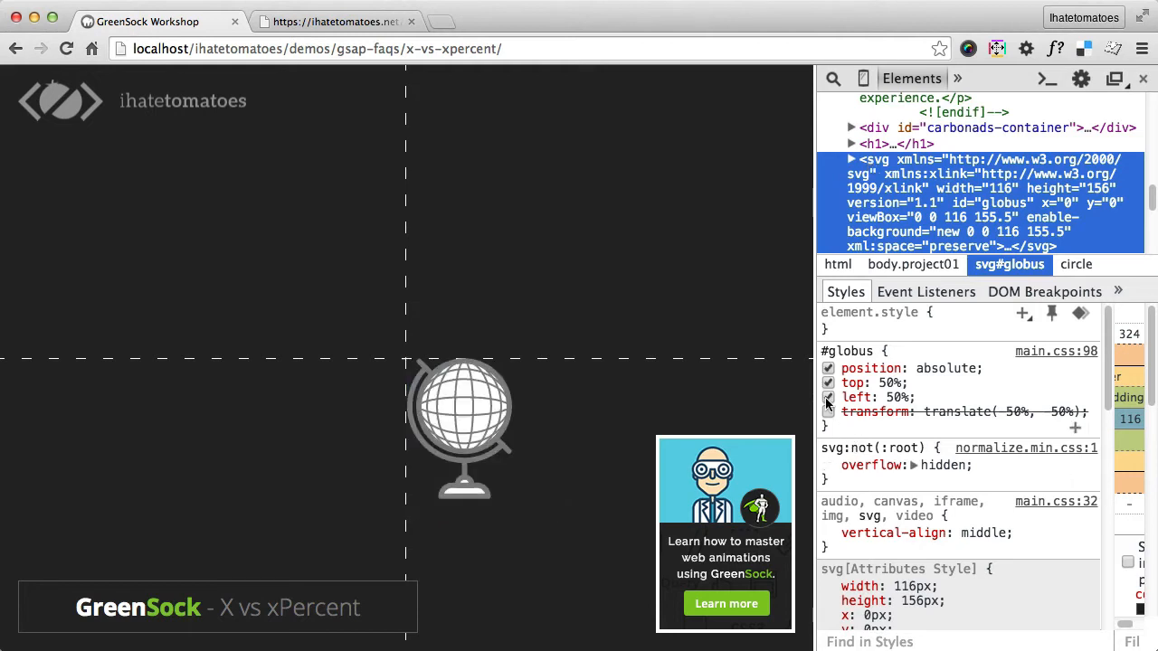
left_click(828, 397)
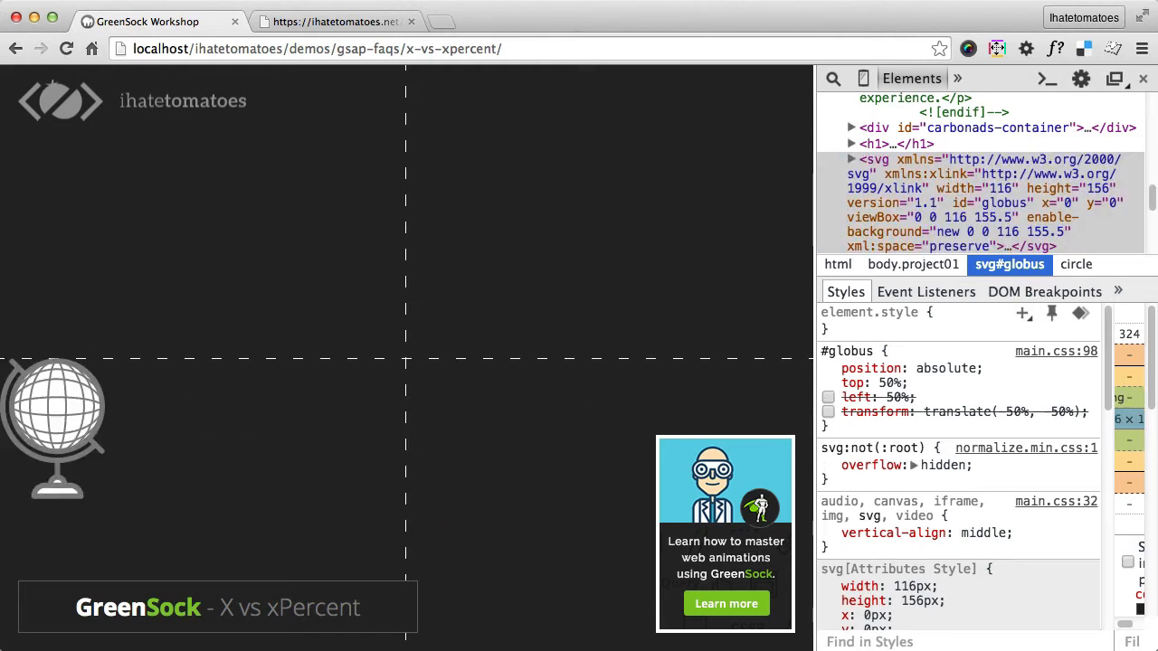
left_click(828, 369)
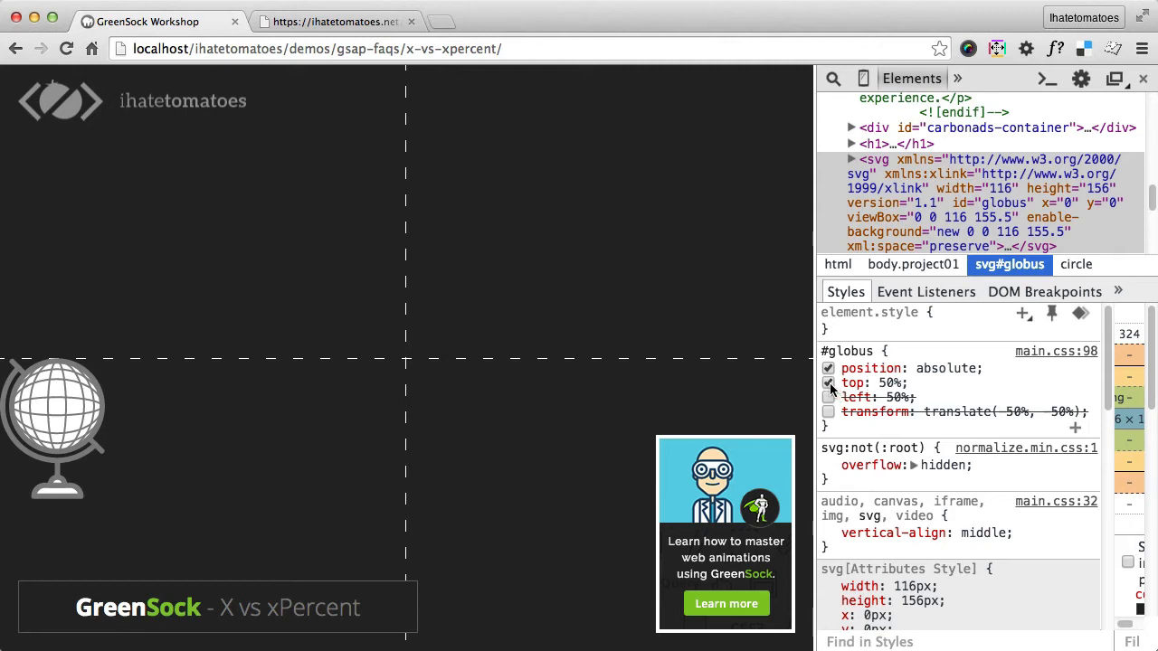
left_click(827, 383)
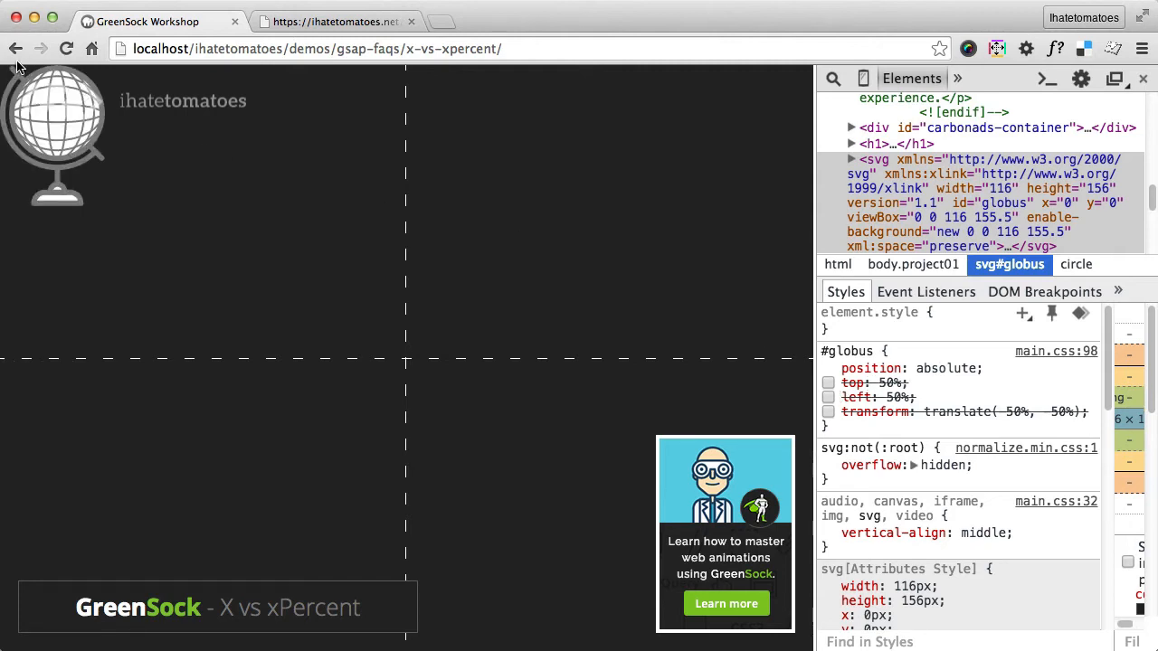
mouse_move(174, 205)
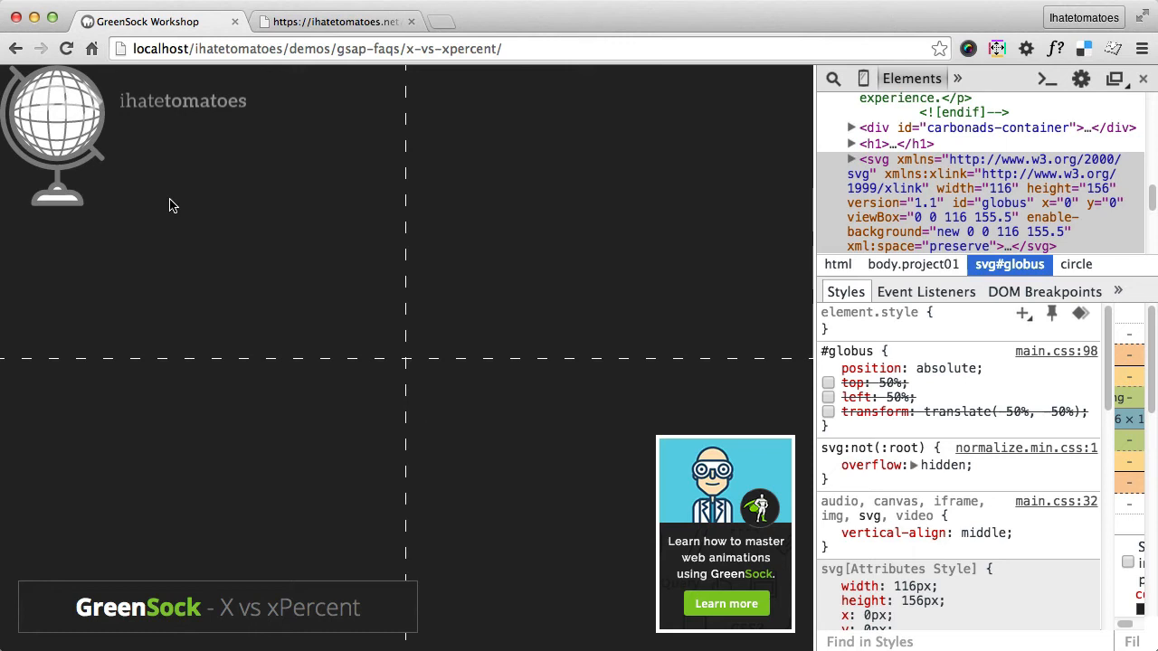
left_click(828, 382)
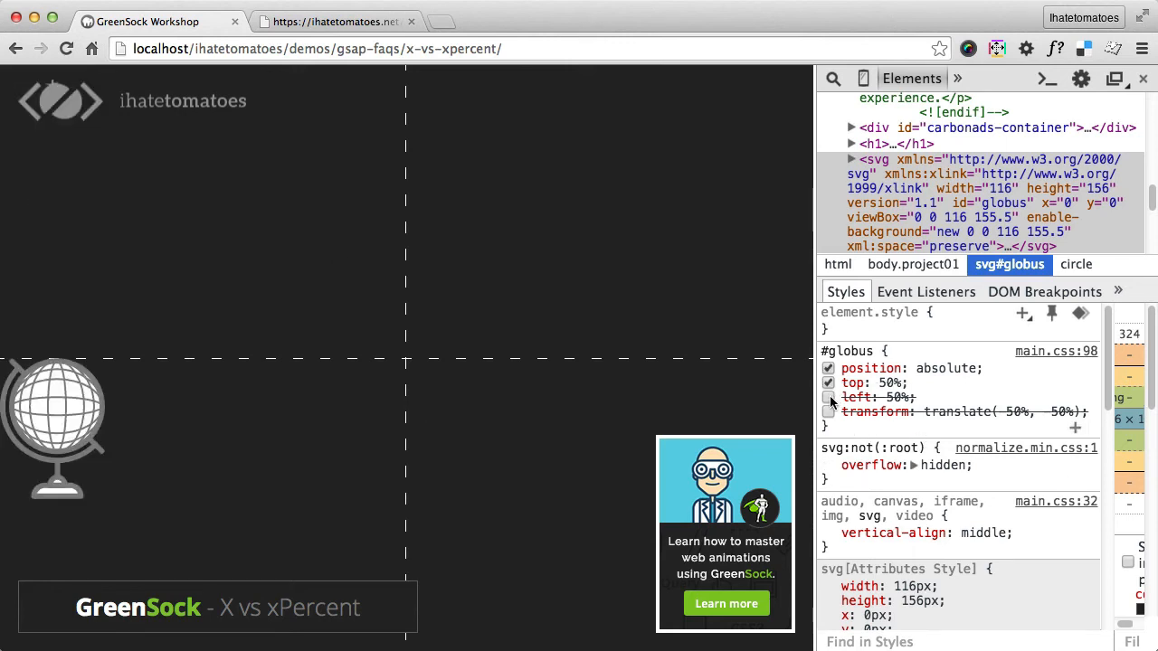
left_click(827, 397)
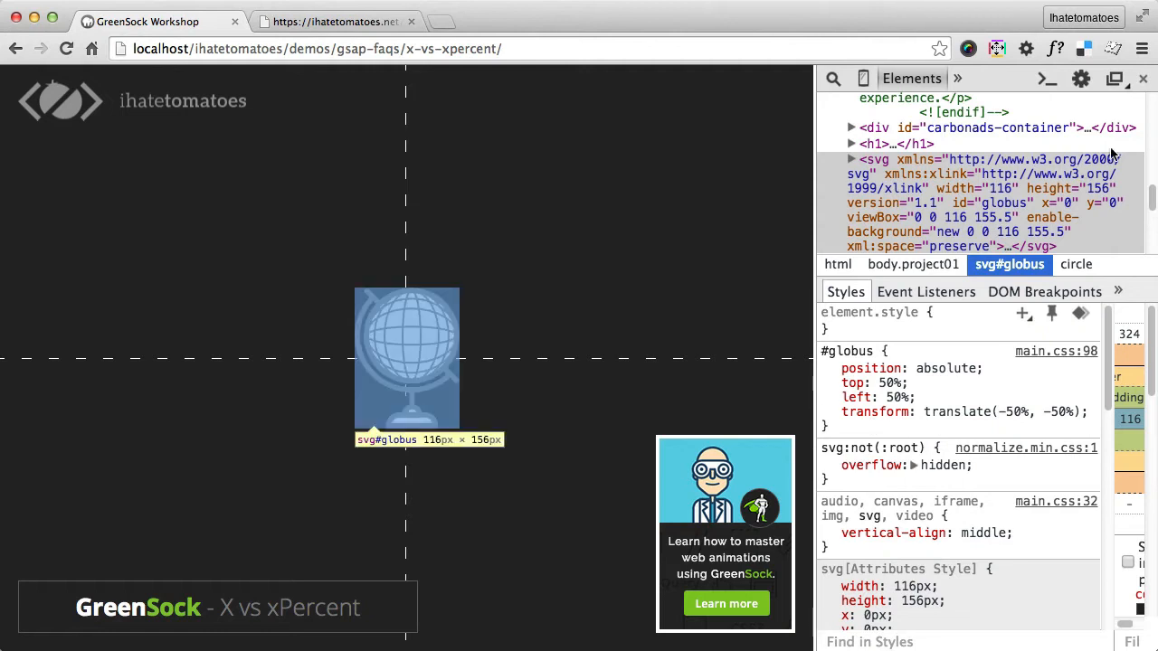
left_click(1143, 79)
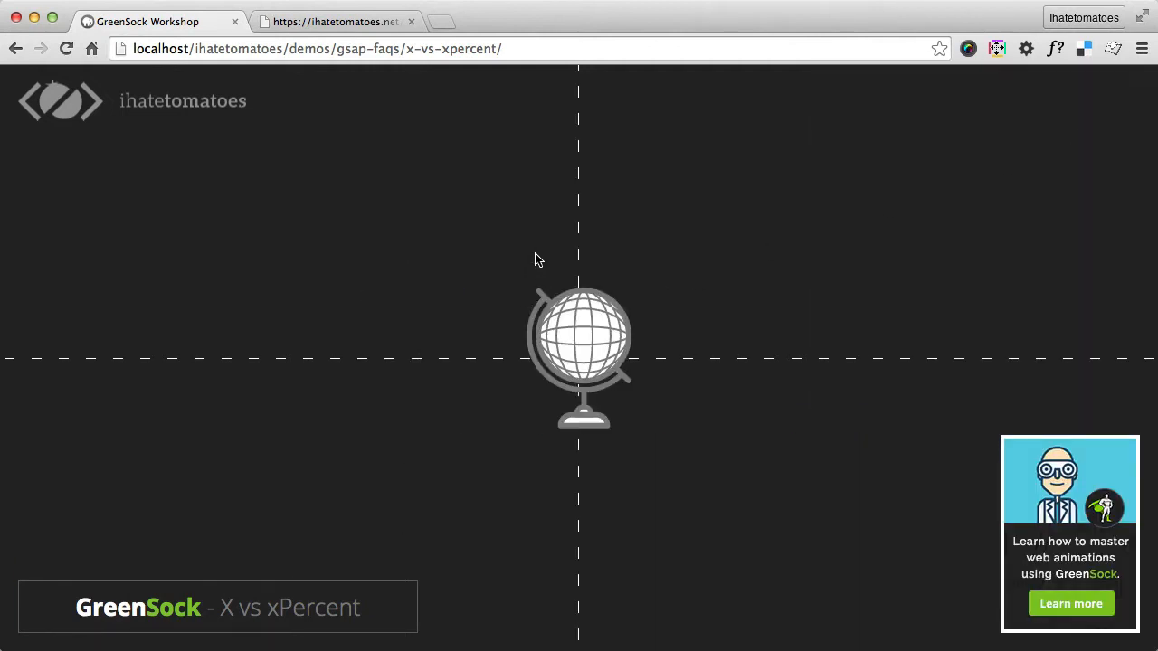
mouse_move(557, 246)
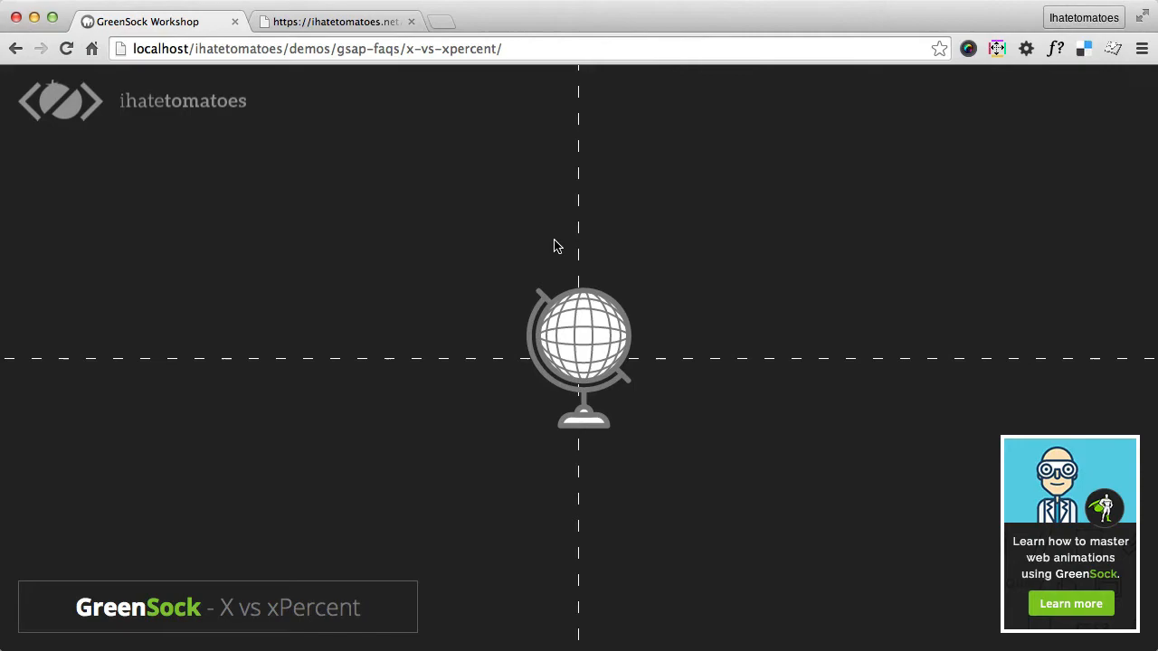
mouse_move(419, 469)
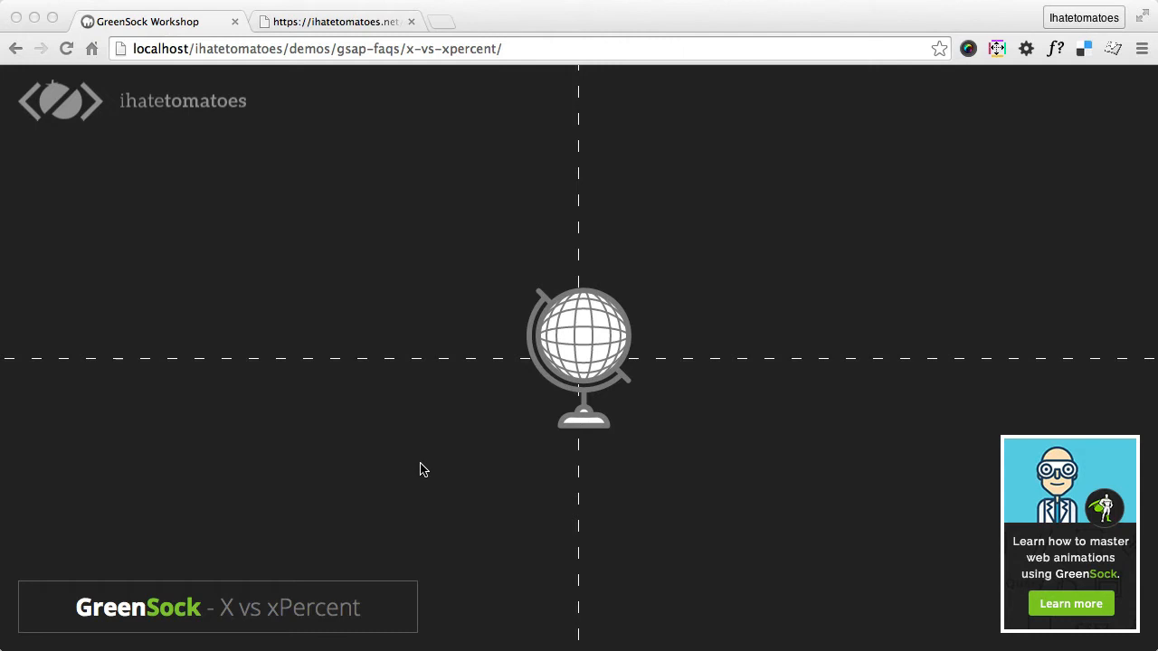
mouse_move(389, 613)
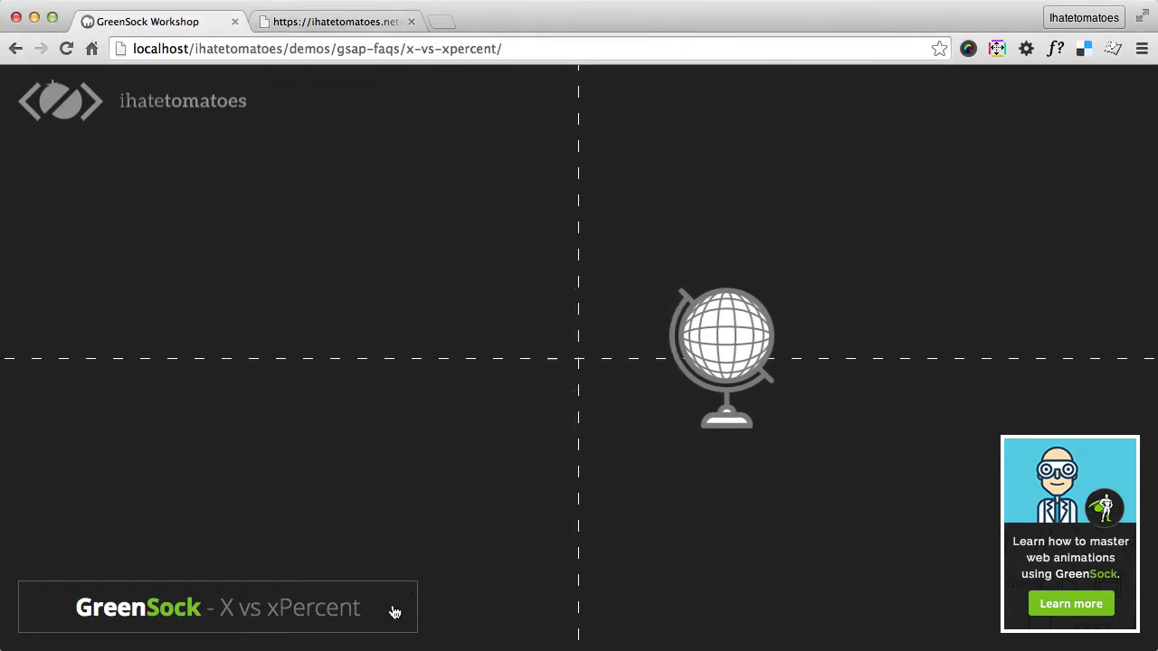
Advance the demo to show the tween code and the 100px offset marker beside the shifted globe.
left_click(217, 607)
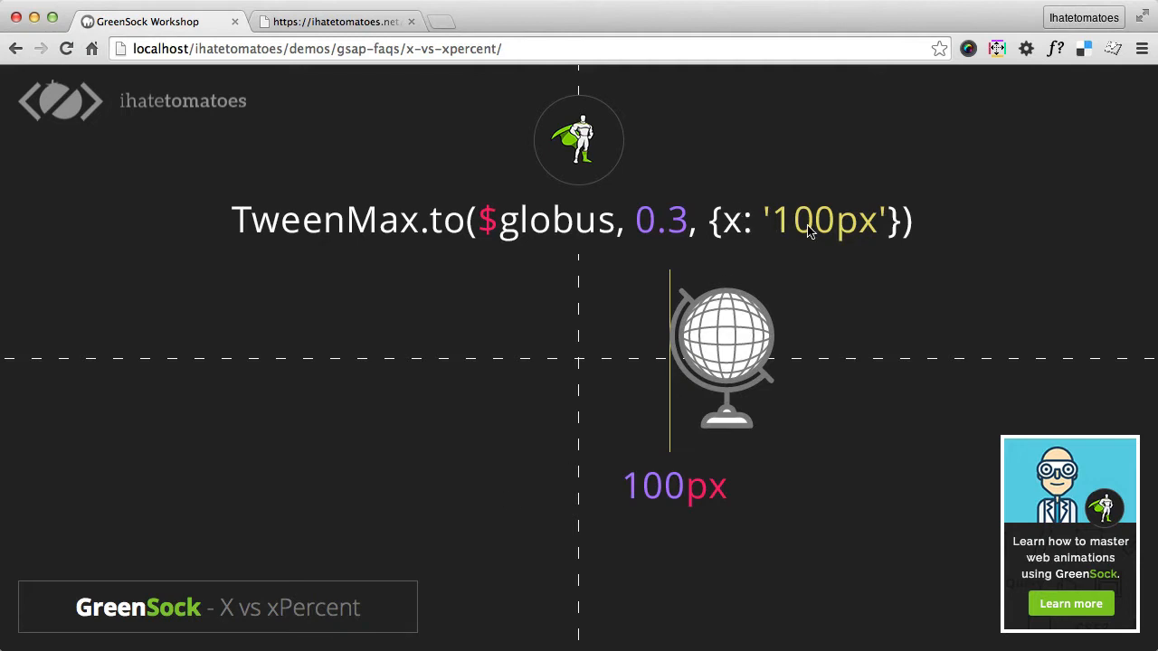
mouse_move(303, 236)
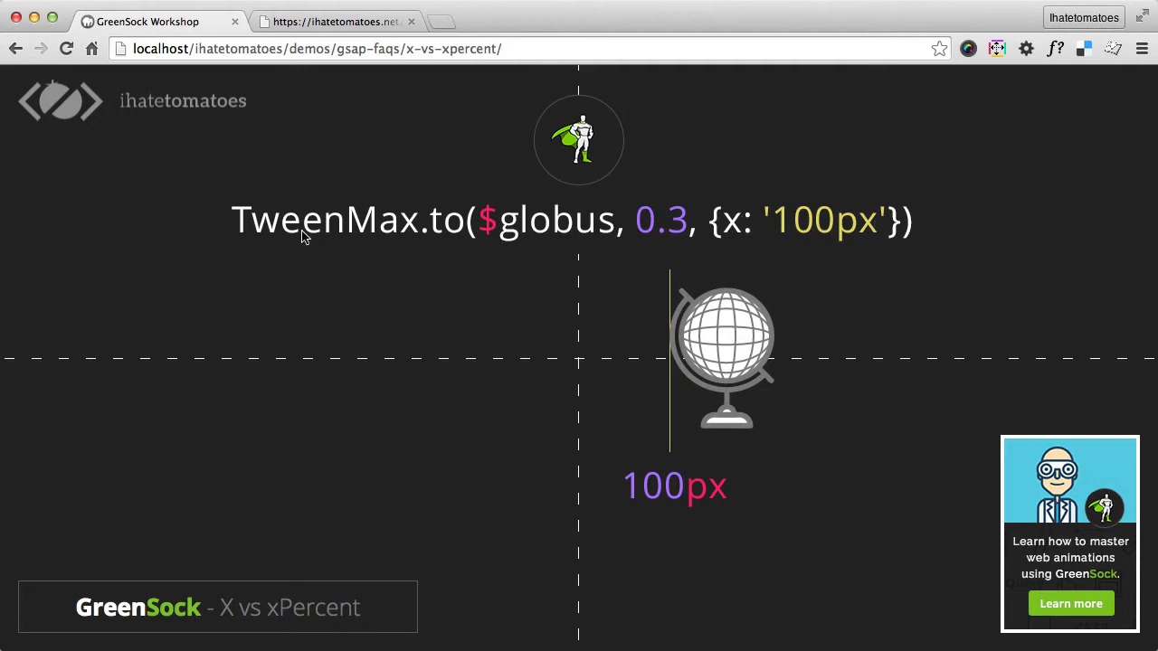
mouse_move(444, 235)
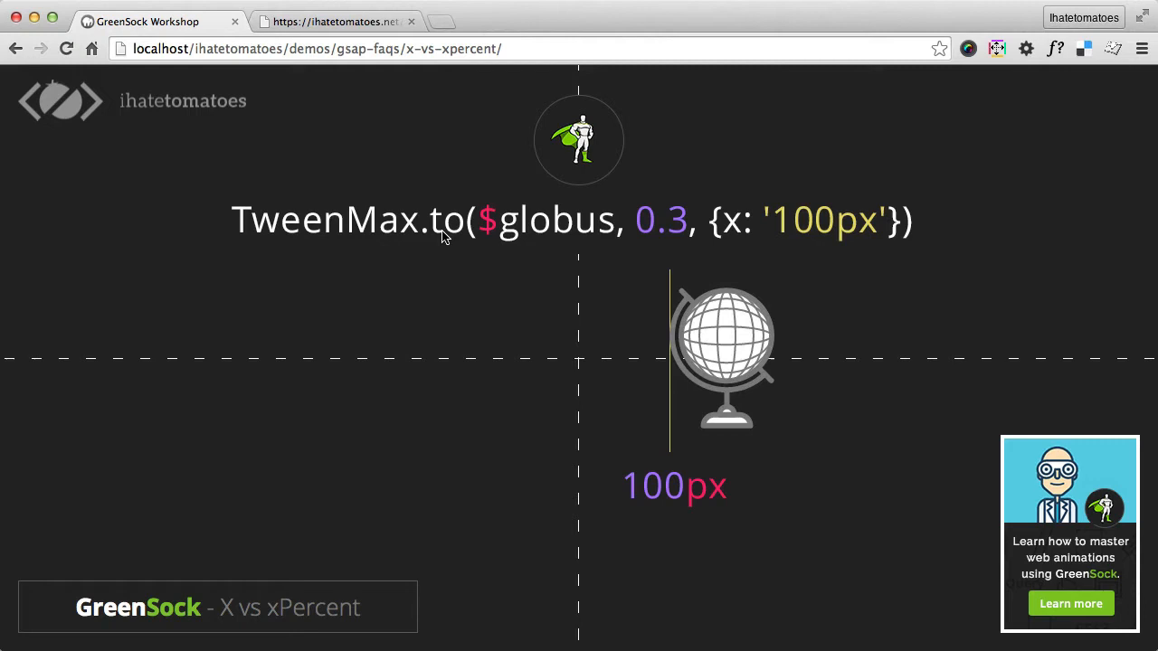
mouse_move(659, 254)
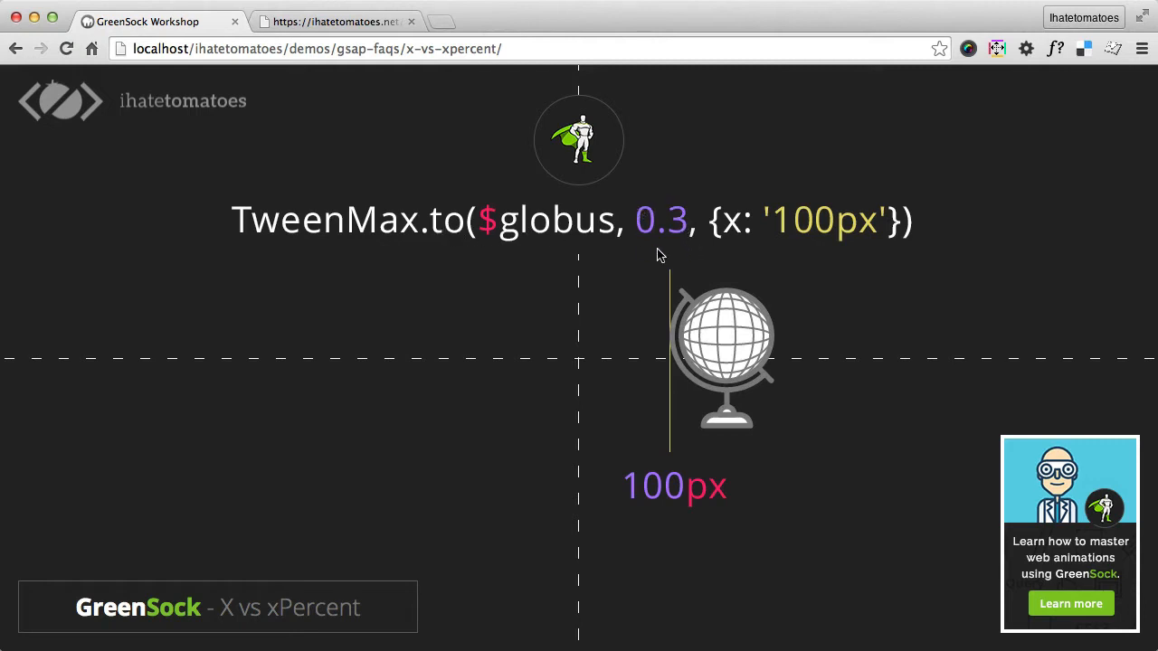
mouse_move(740, 215)
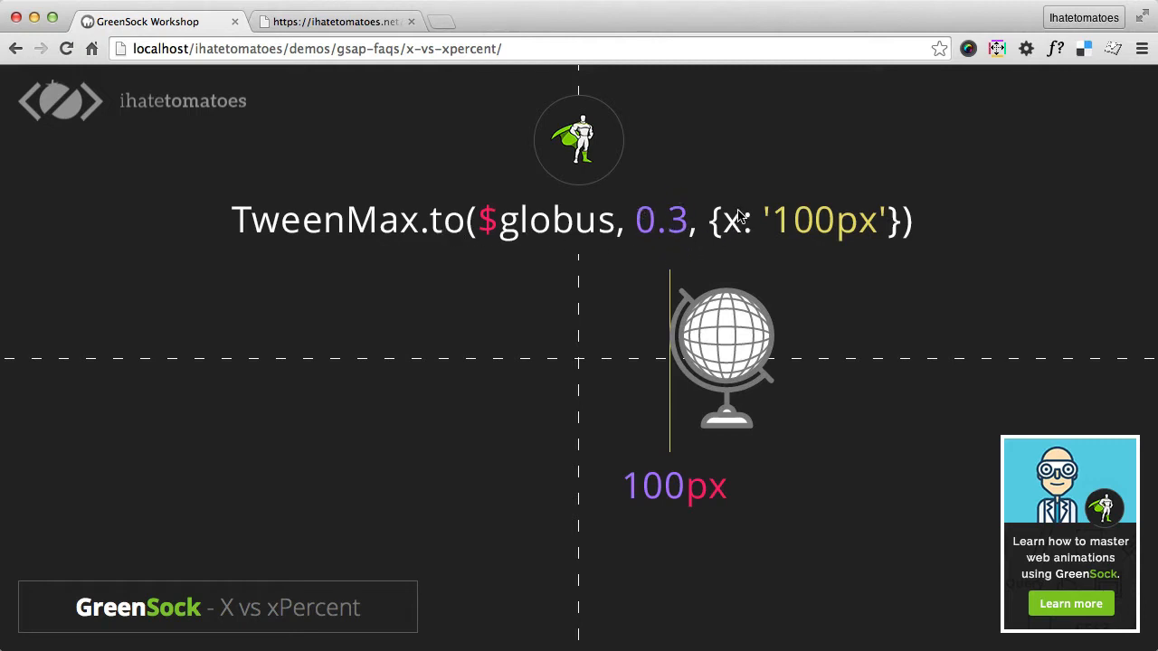
mouse_move(680, 475)
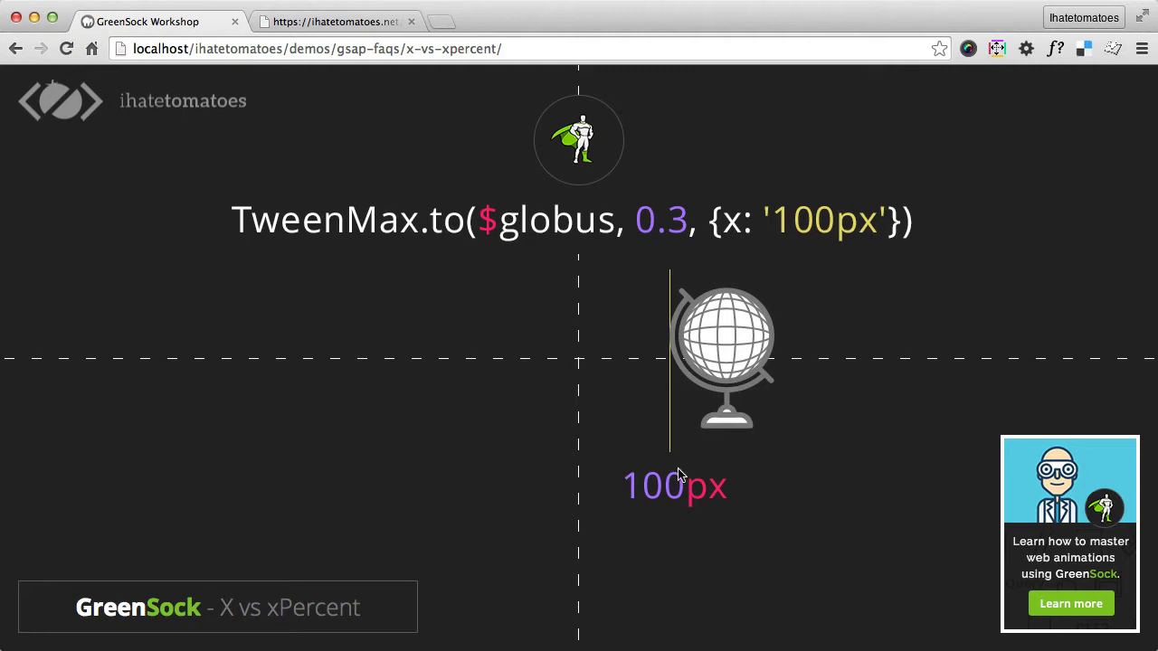
mouse_move(525, 571)
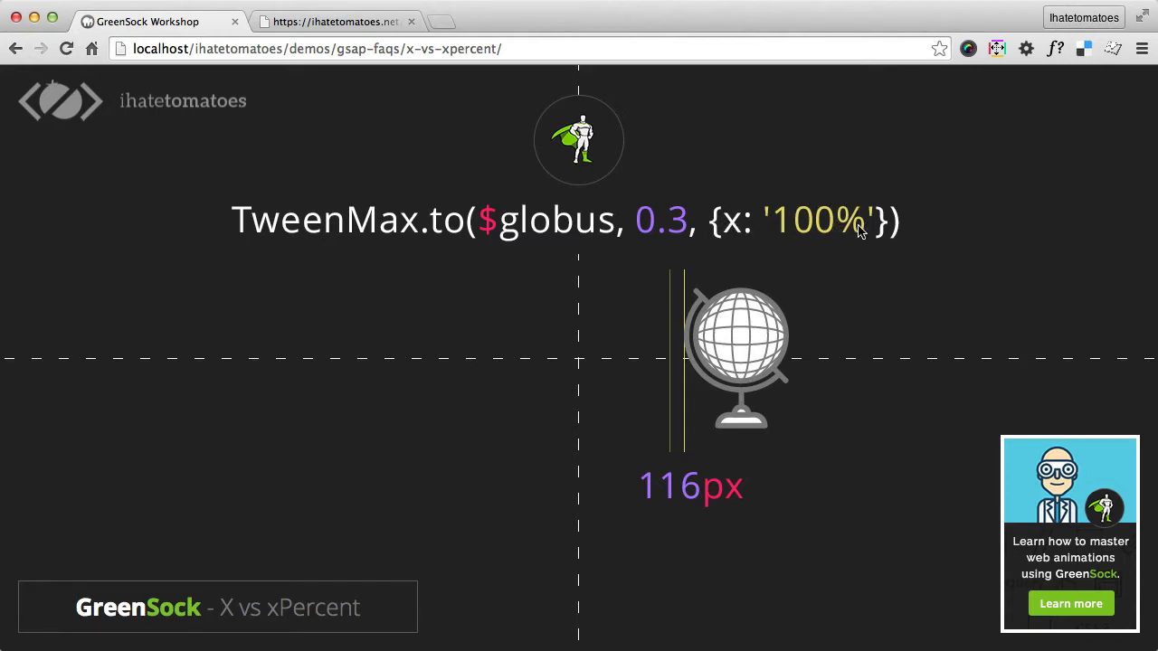
mouse_move(586, 493)
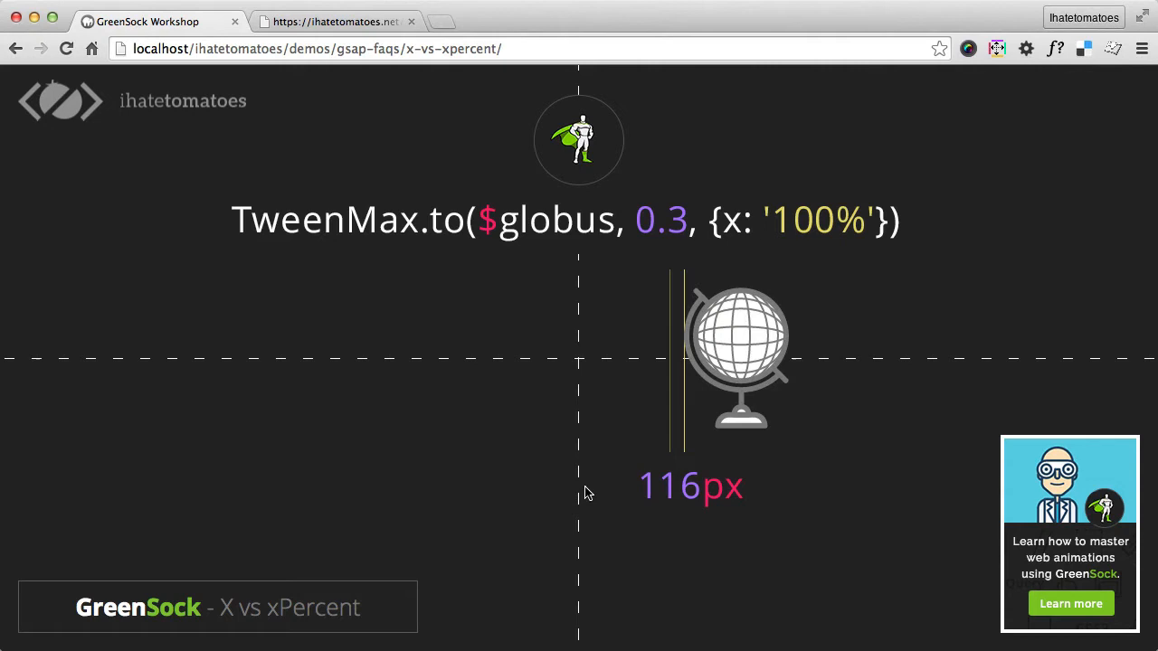
mouse_move(710, 505)
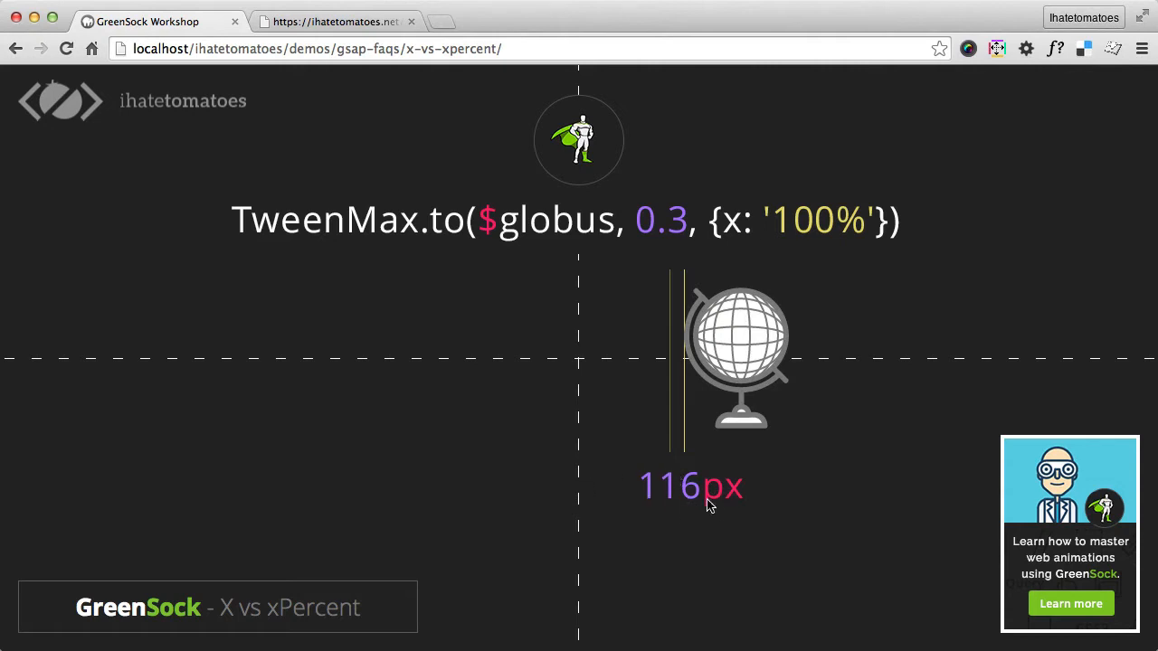
mouse_move(396, 608)
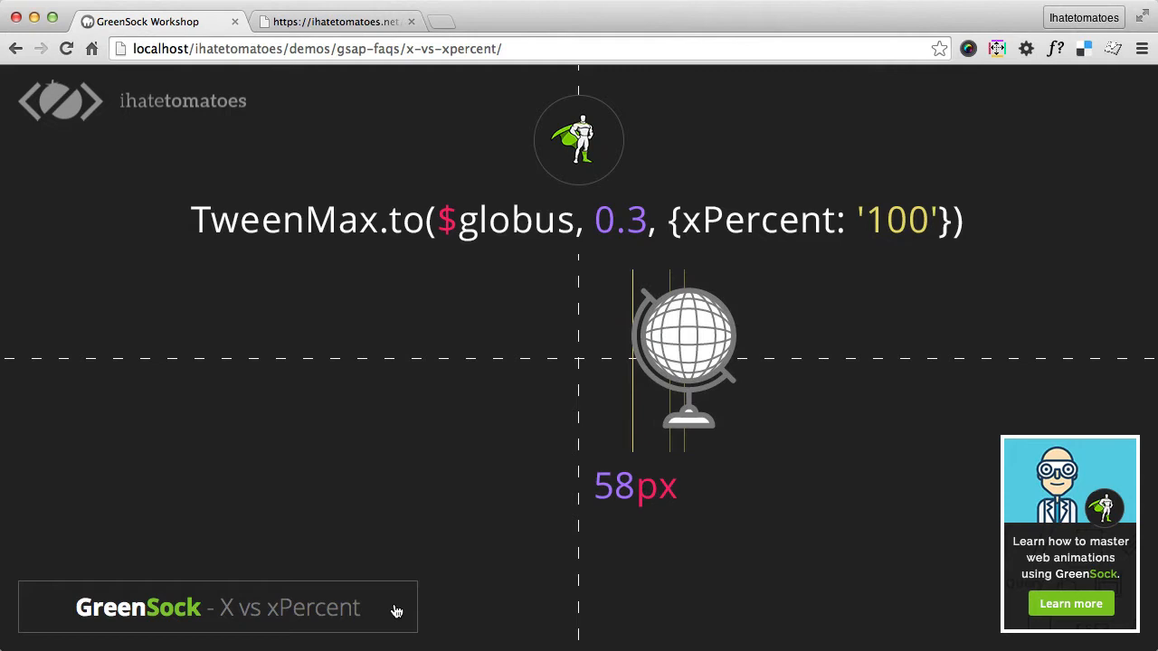
mouse_move(650, 404)
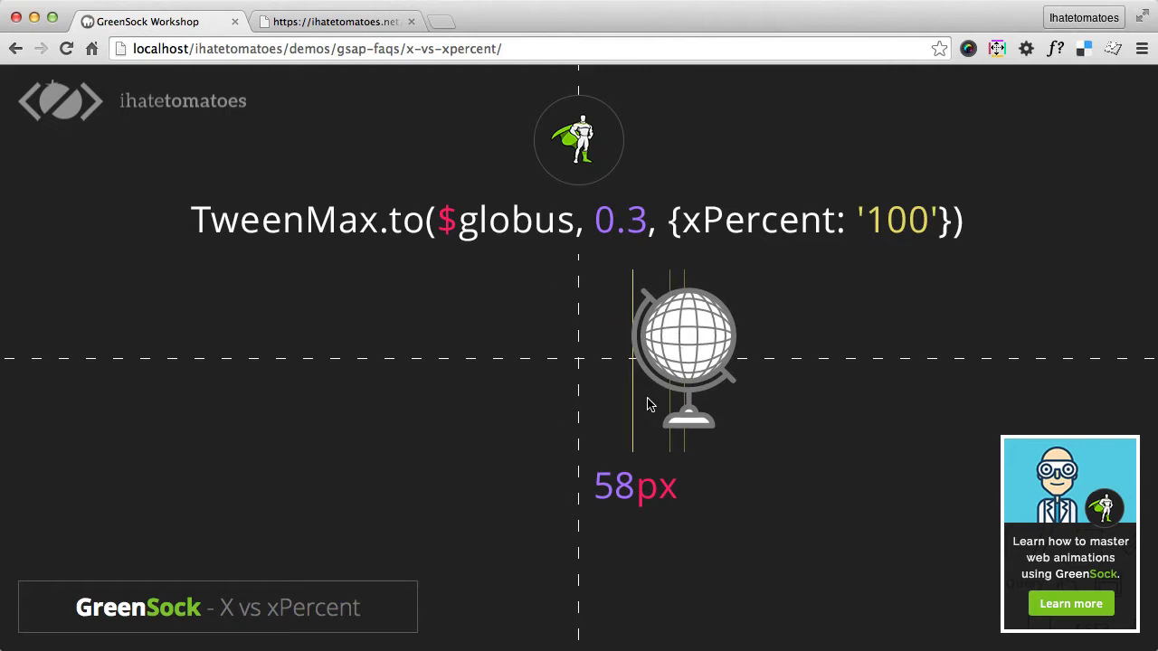
mouse_move(586, 373)
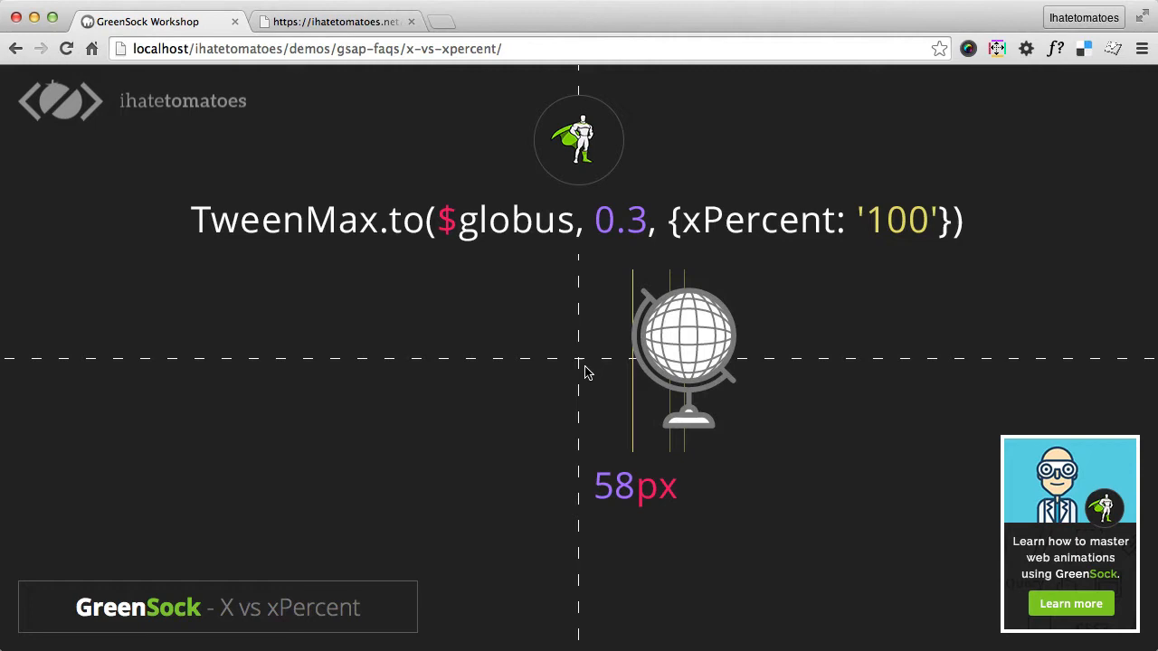
mouse_move(645, 594)
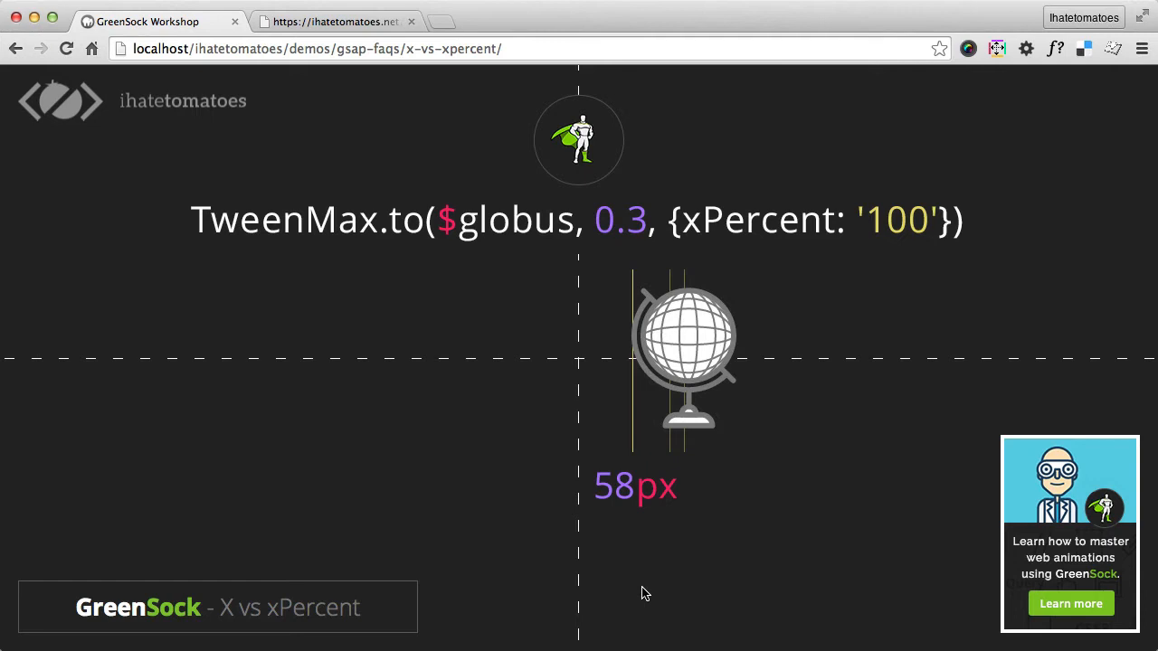
mouse_move(696, 398)
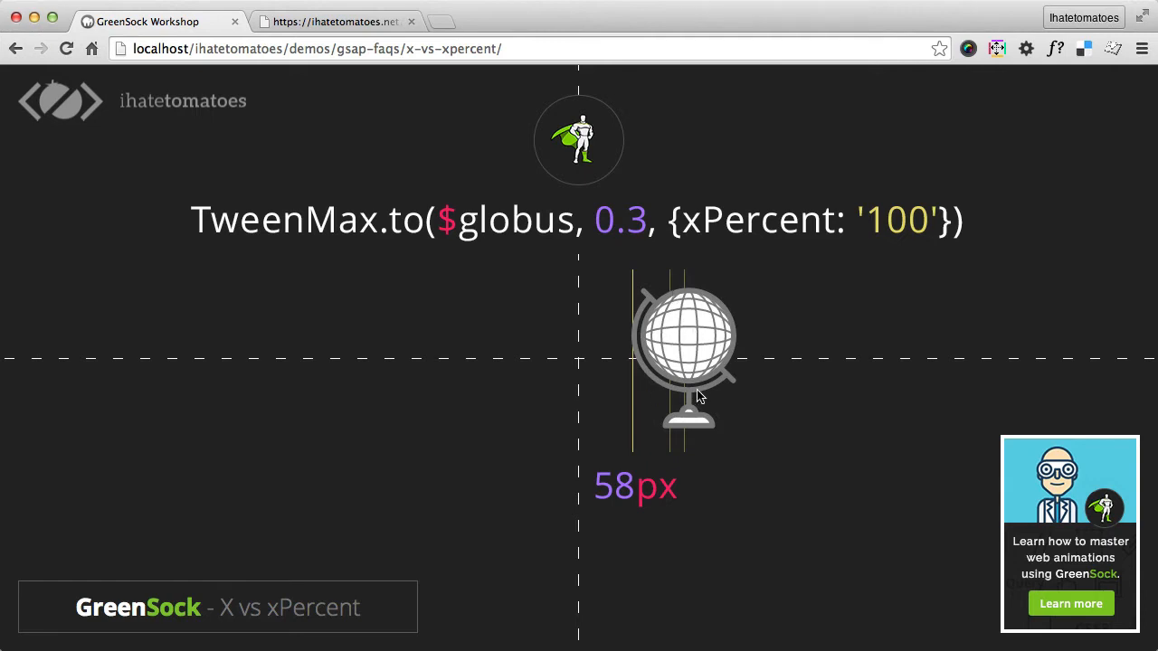
mouse_move(767, 312)
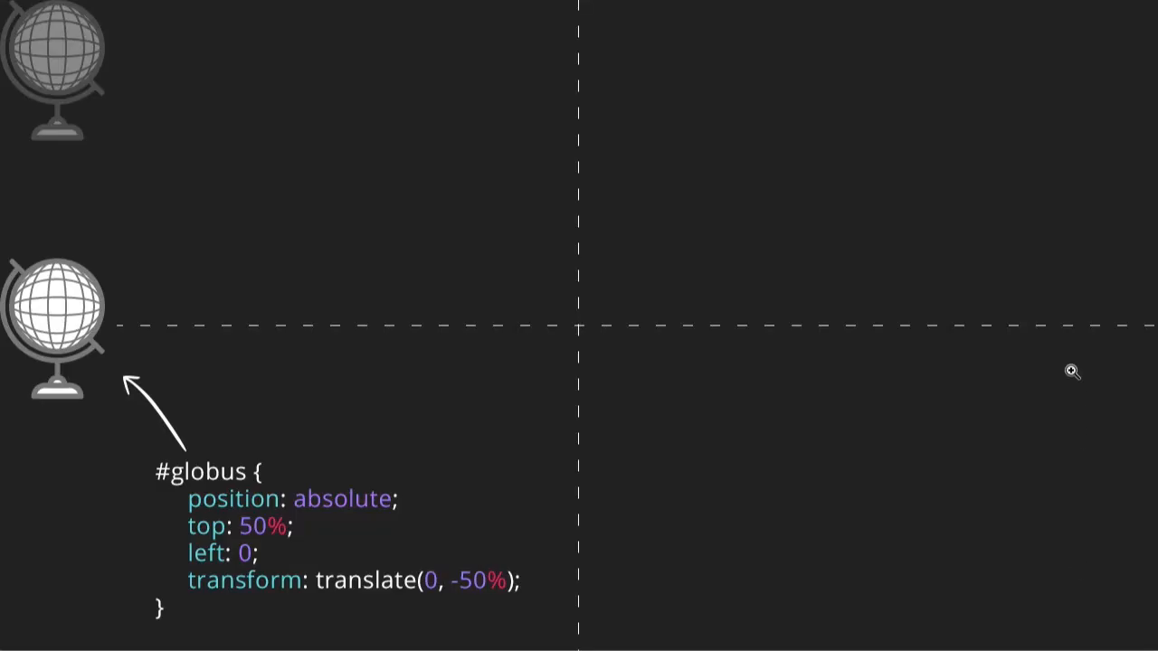
mouse_move(256, 567)
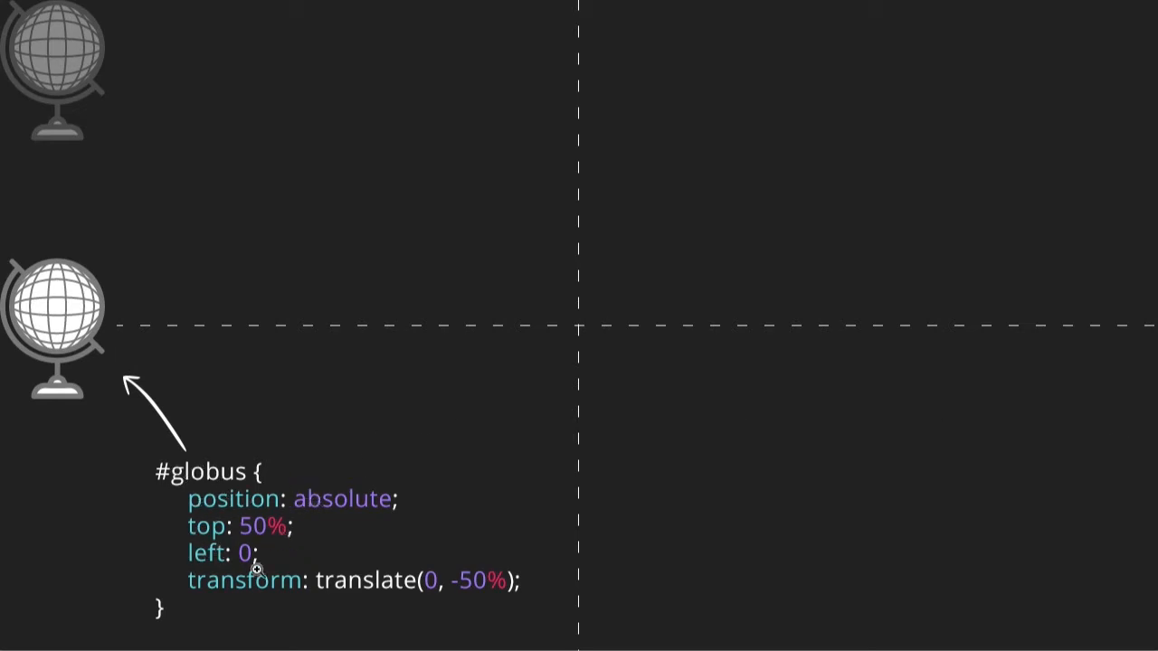
mouse_move(435, 590)
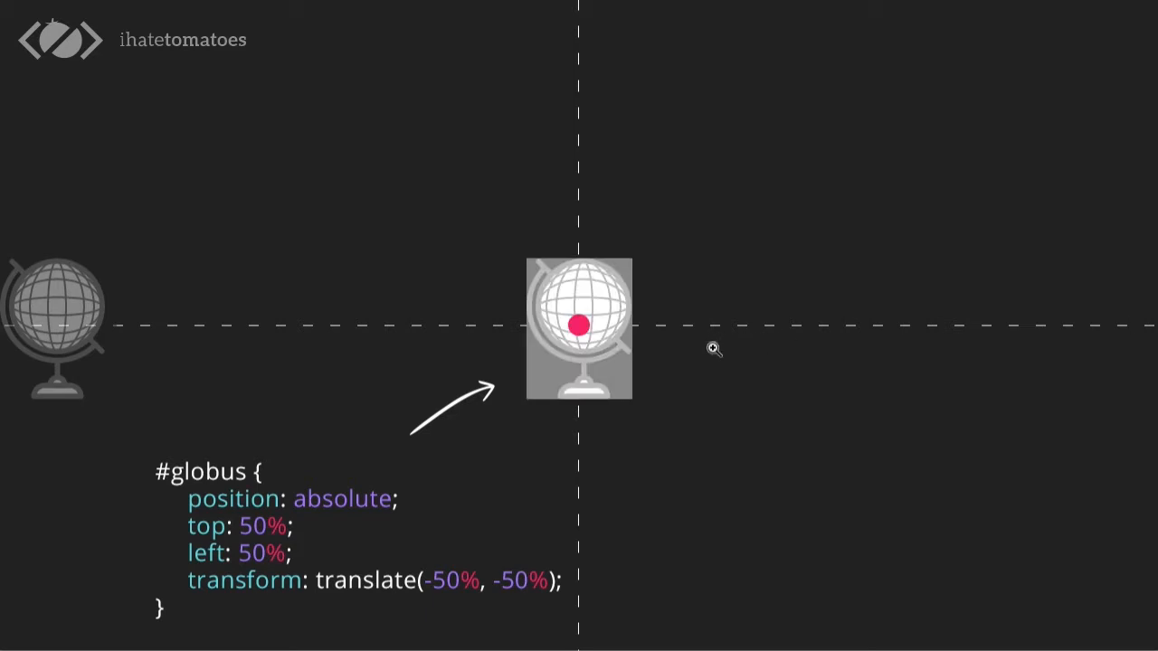
mouse_move(511, 345)
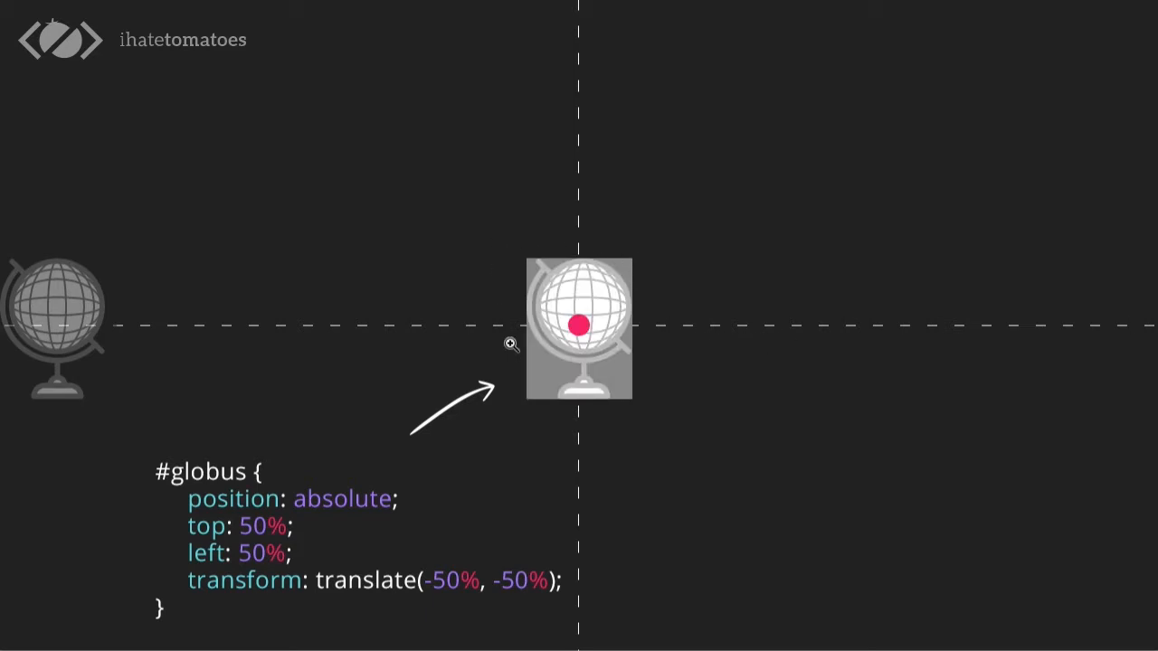
mouse_move(509, 344)
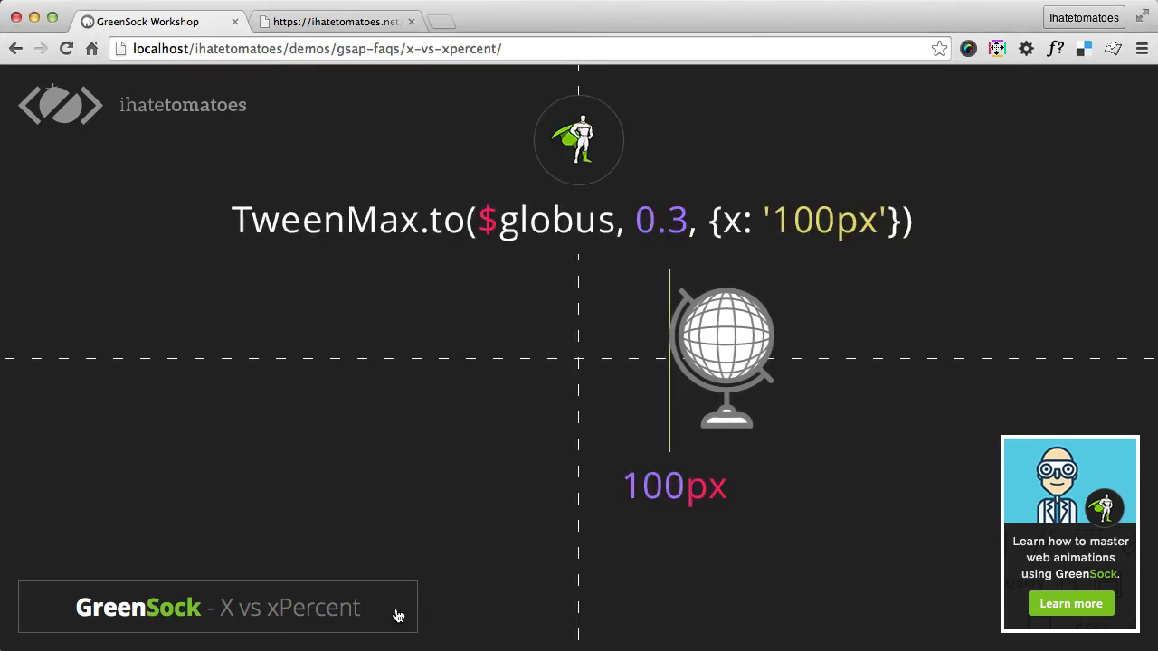
mouse_move(683, 333)
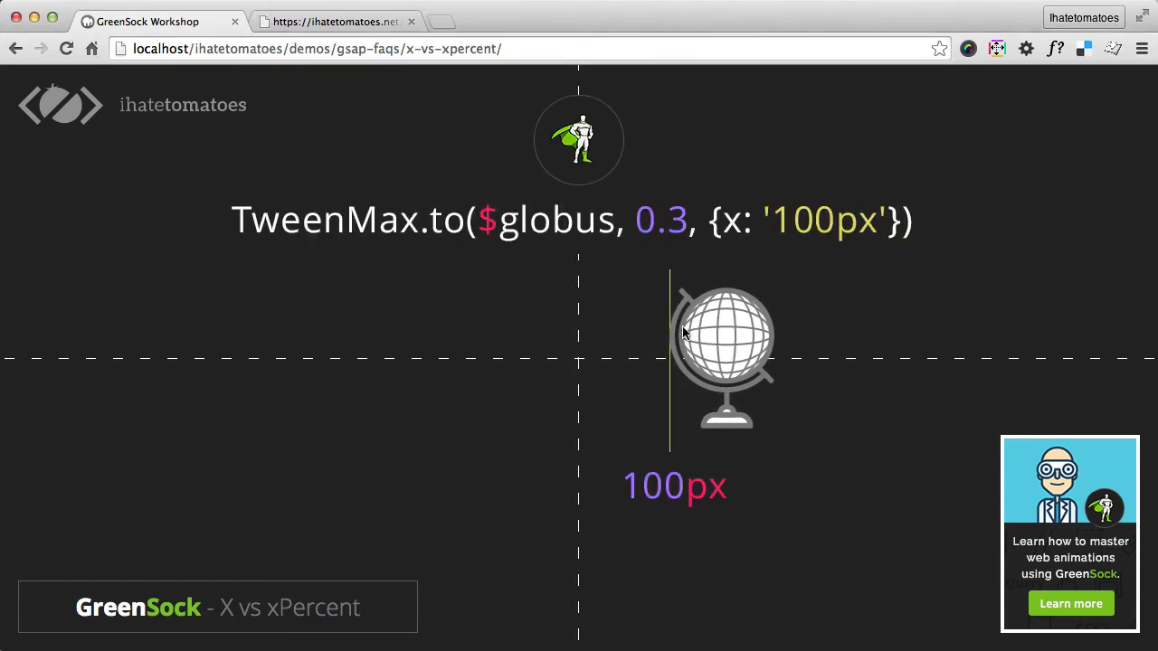
Open DevTools and inspect svg#globus, whose element style shows translate(100%, 0).
key("f12")
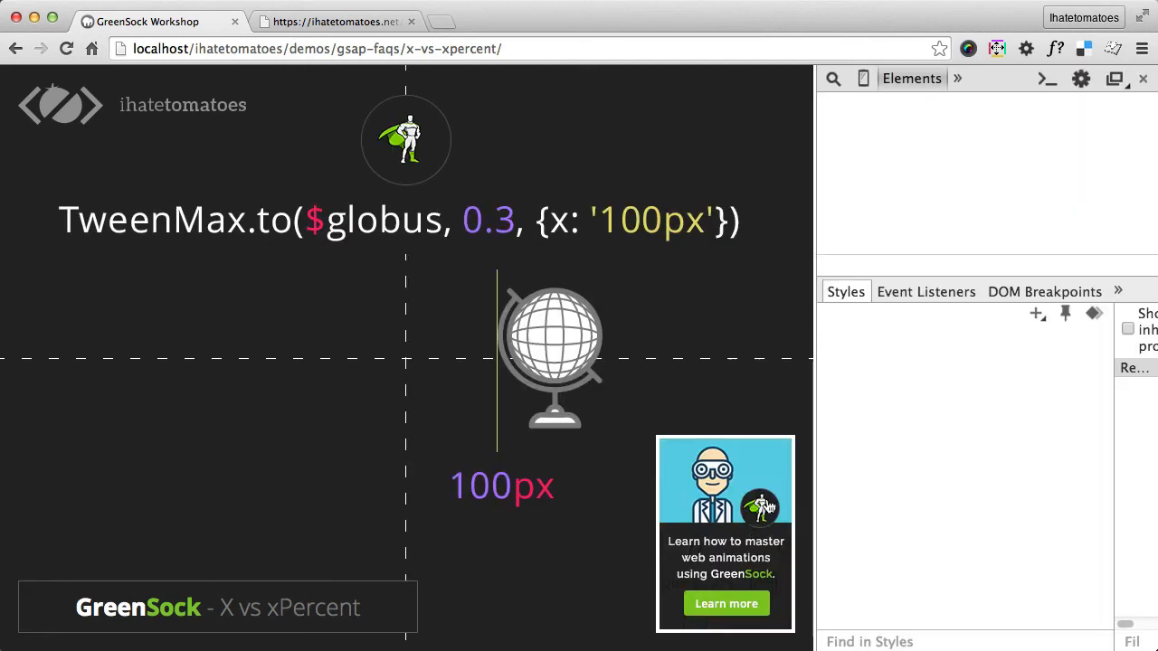
left_click(549, 353)
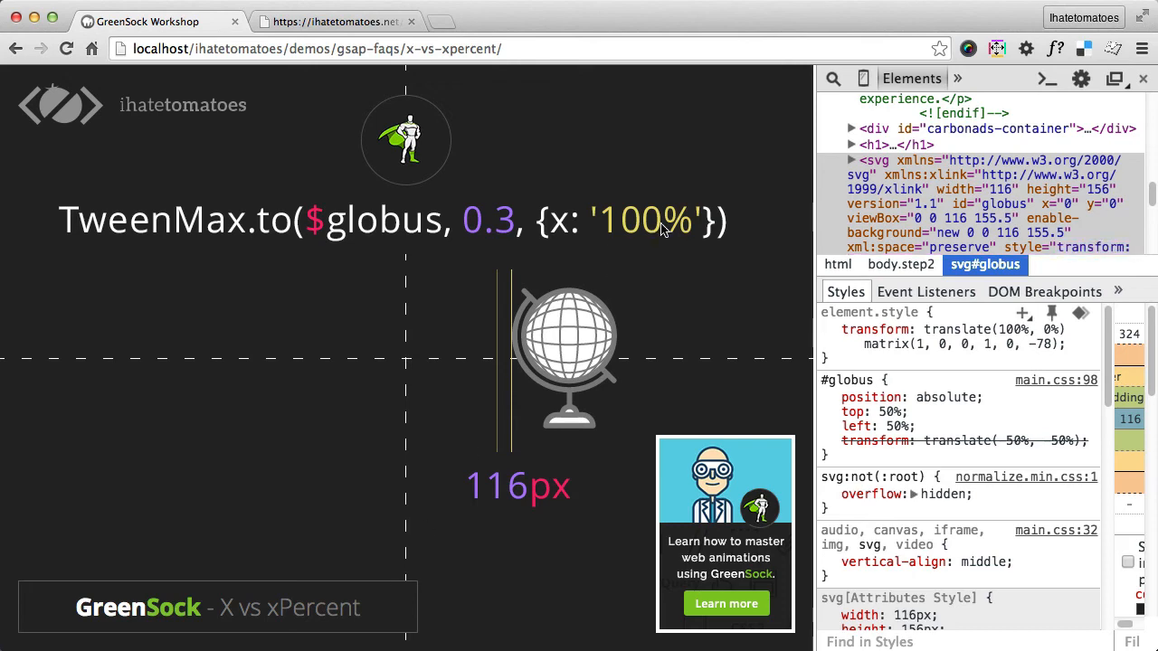
mouse_move(859, 175)
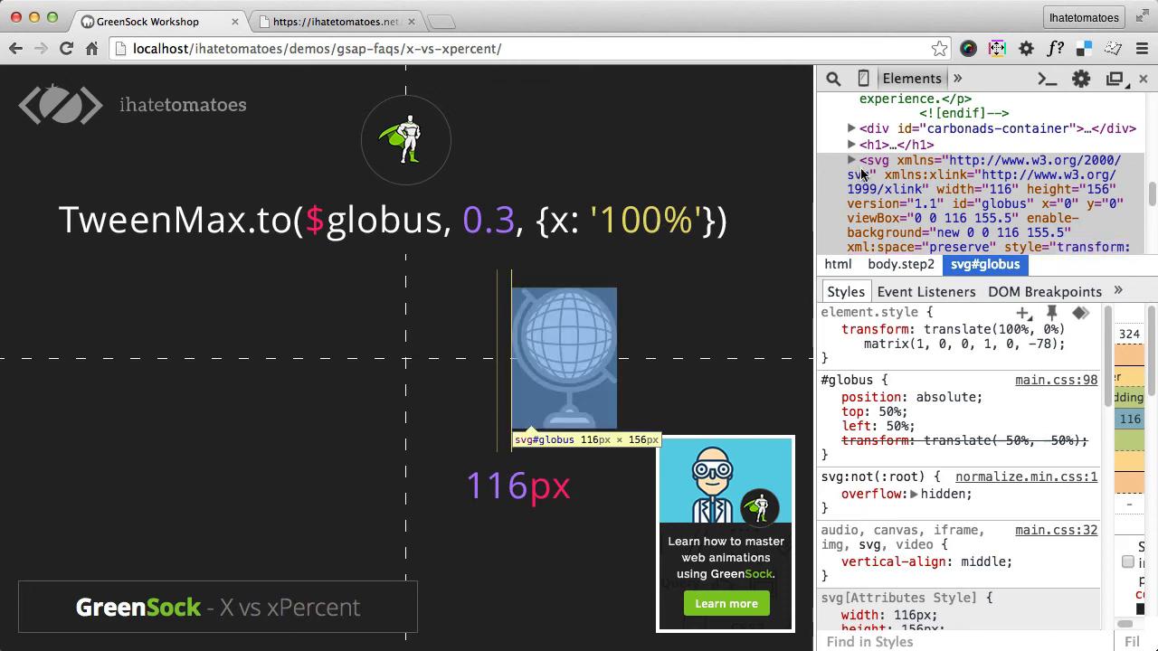
left_click(827, 328)
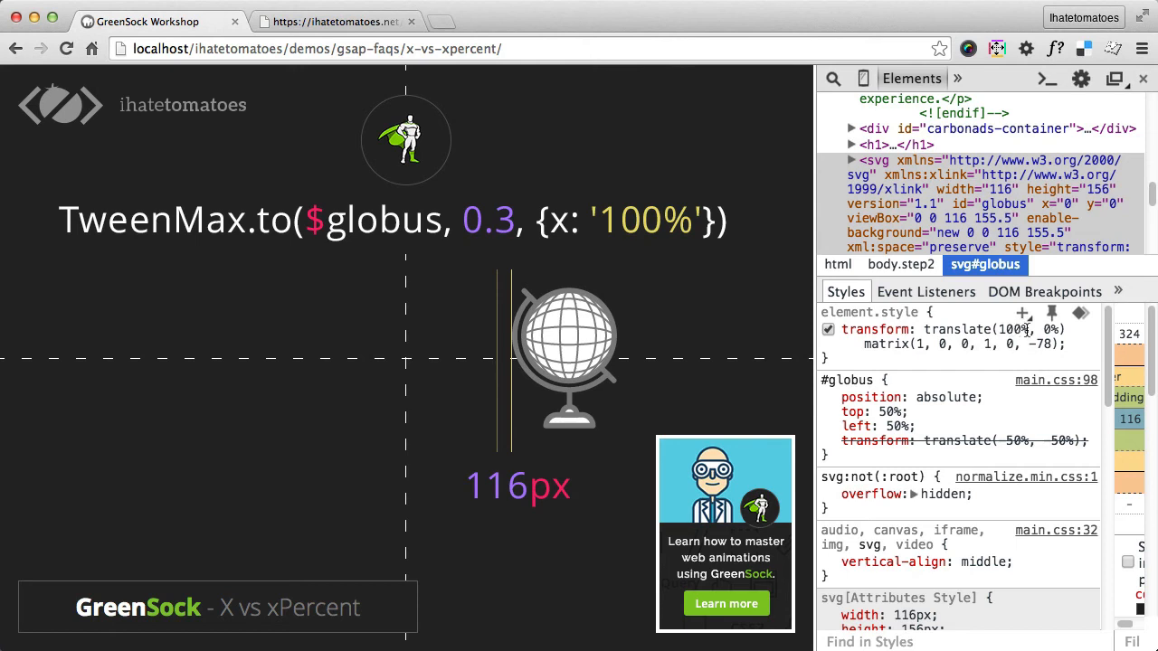
left_click(826, 328)
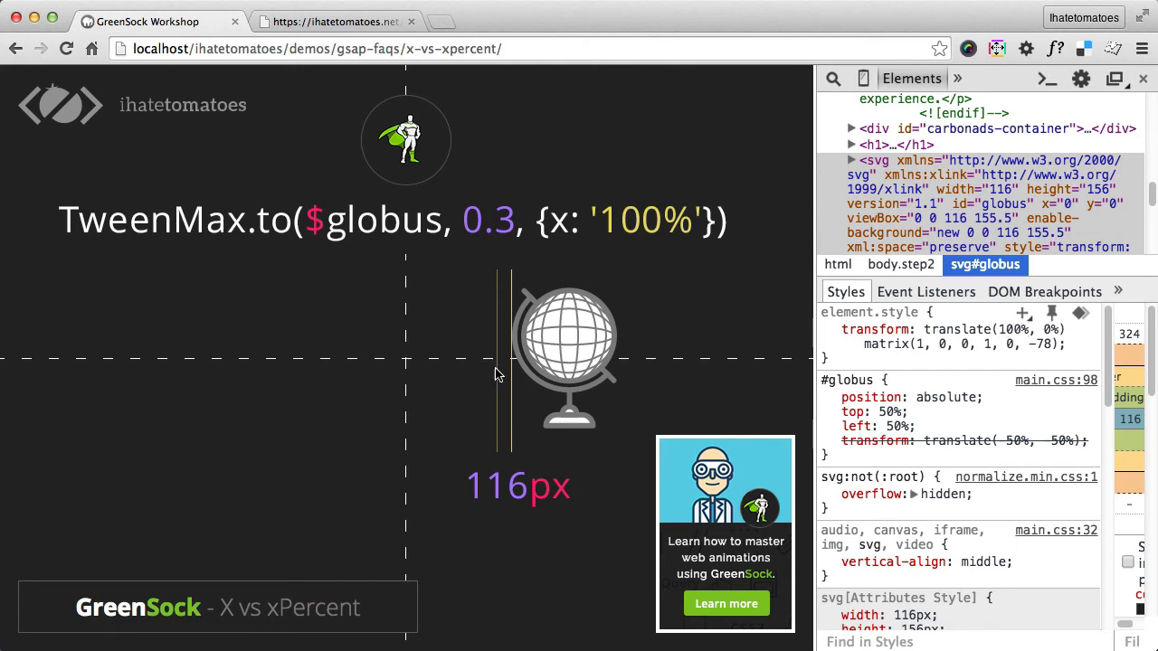
mouse_move(686, 376)
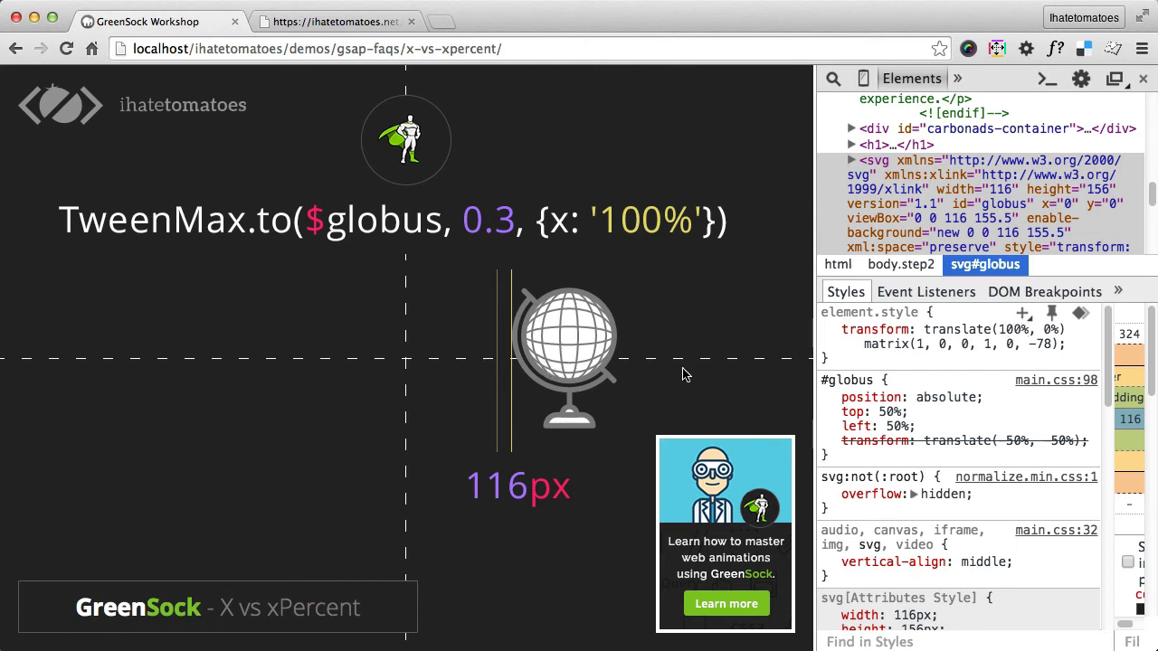
mouse_move(390, 607)
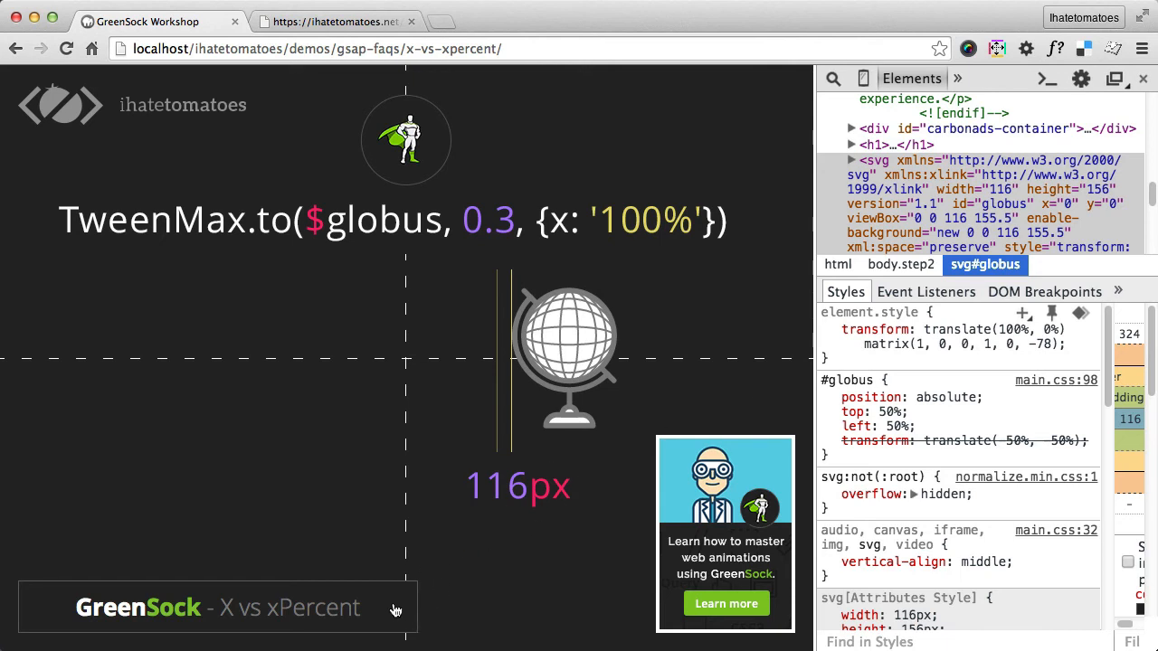
Advance the demo two more steps to the xPercent: 100 case.
left_click(826, 329)
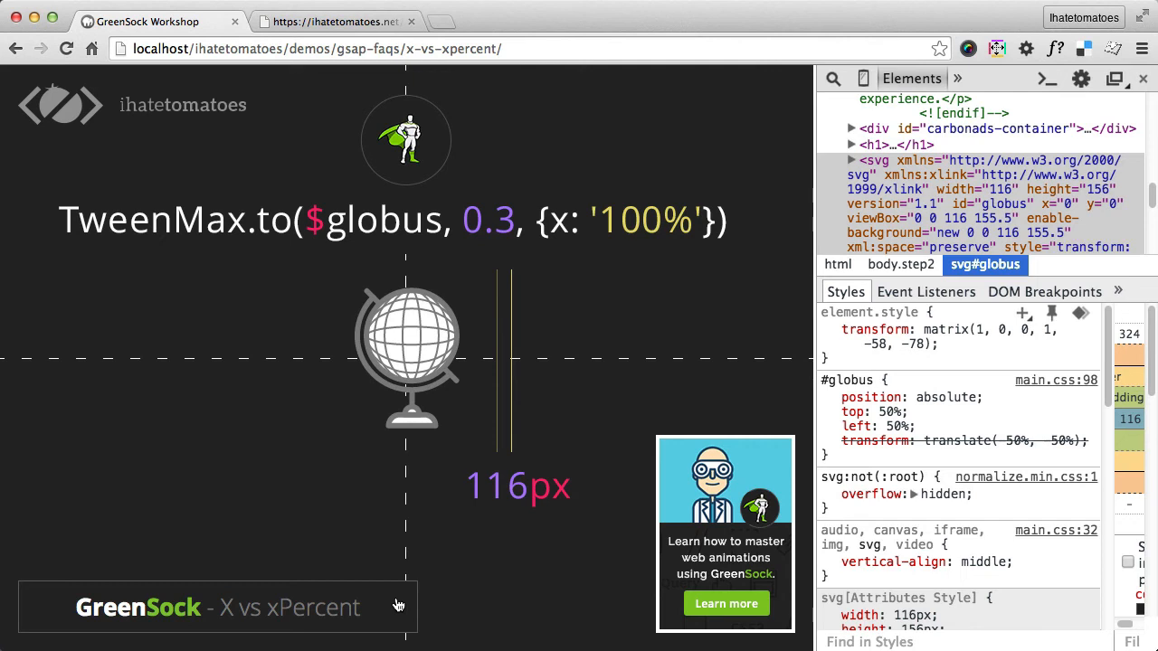
mouse_move(401, 293)
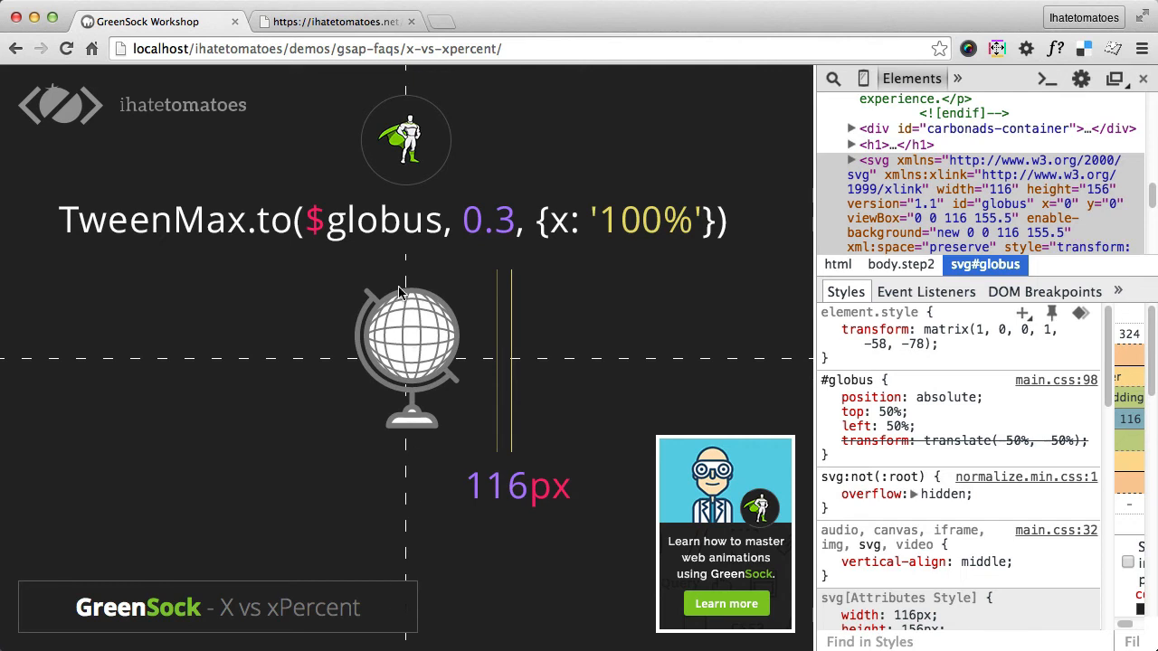
mouse_move(366, 291)
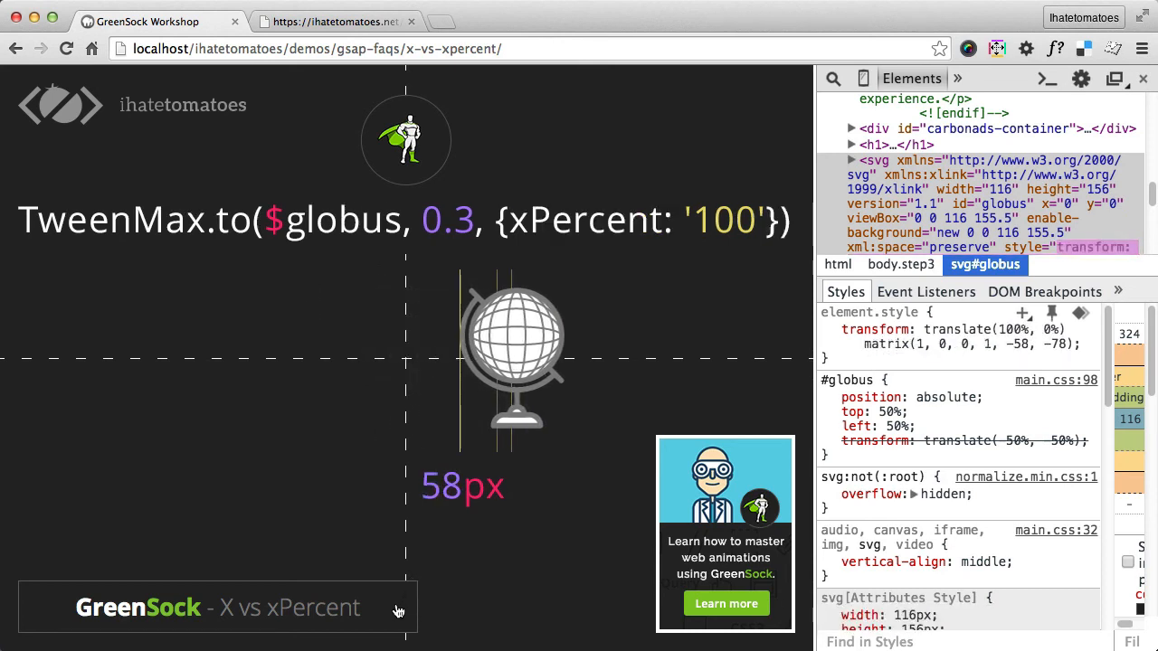
left_click(827, 329)
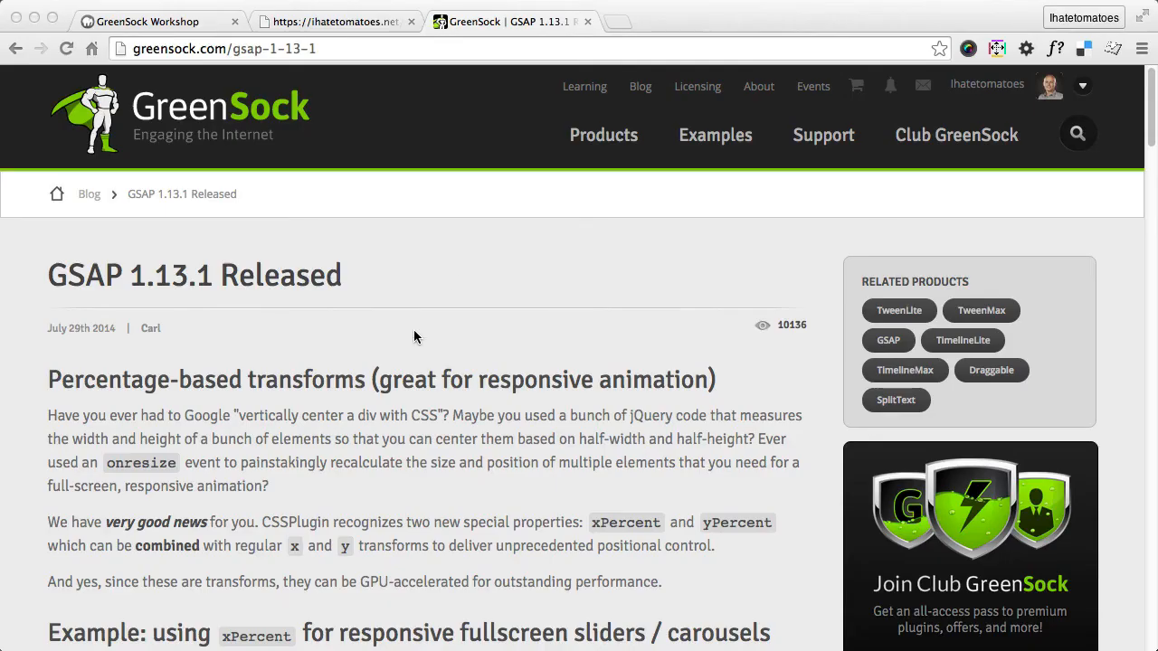
Scroll past the post's xPercent slider demo down to the centering code snippet.
scroll("down", 3)
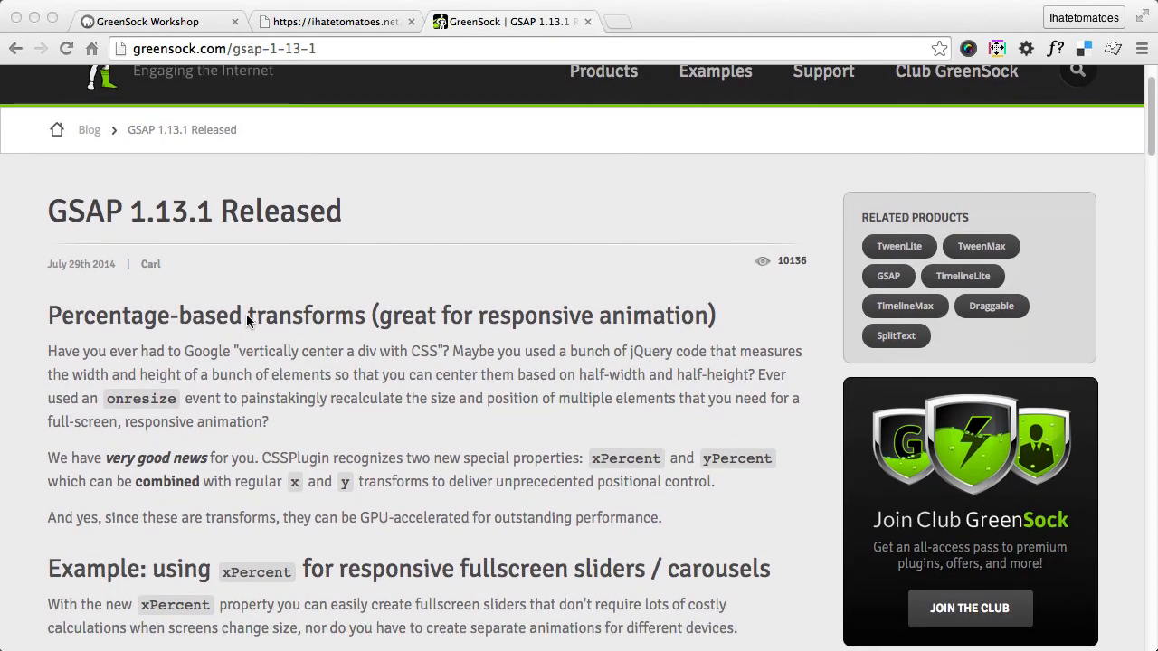
scroll("down", 3)
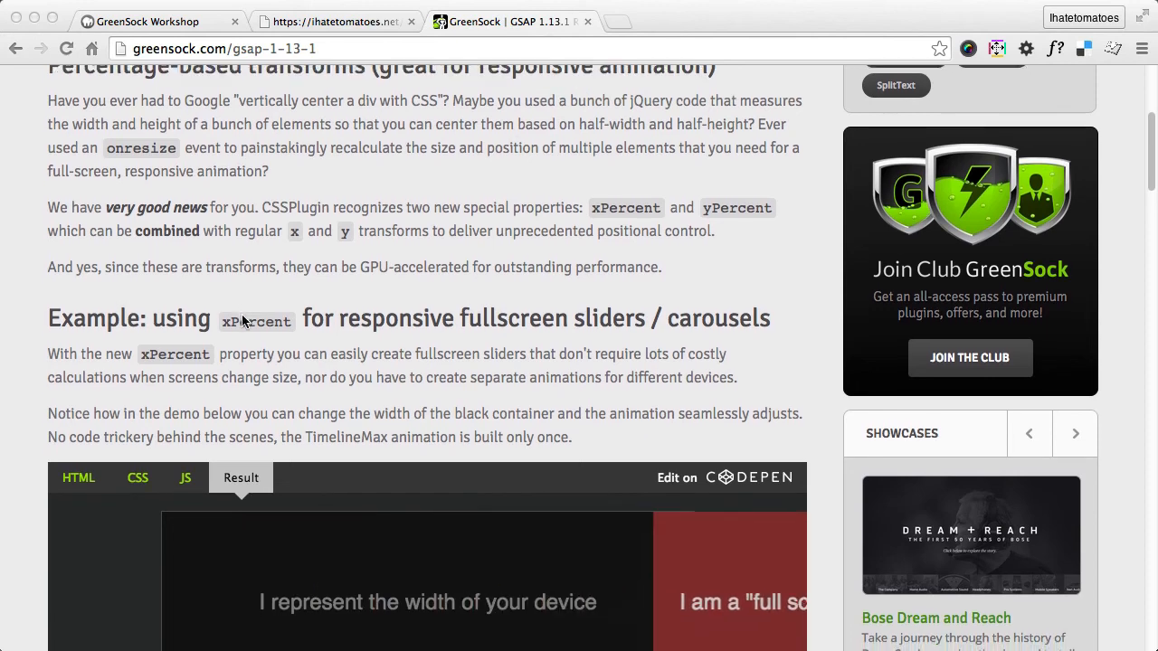
scroll("down", 3)
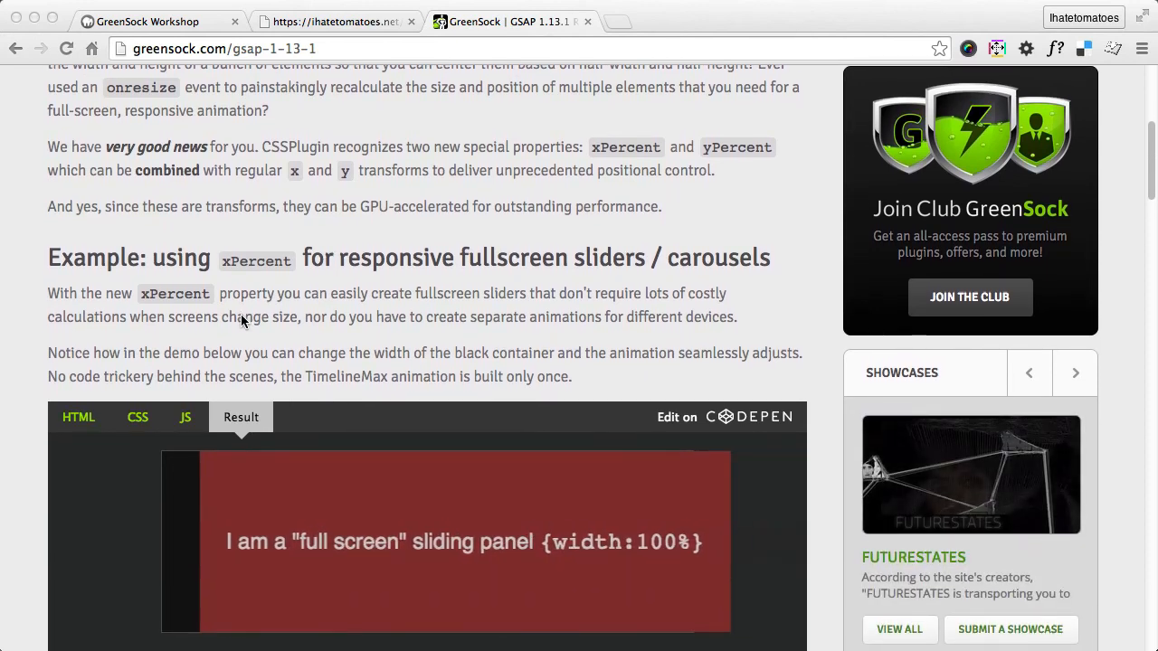
scroll("down", 3)
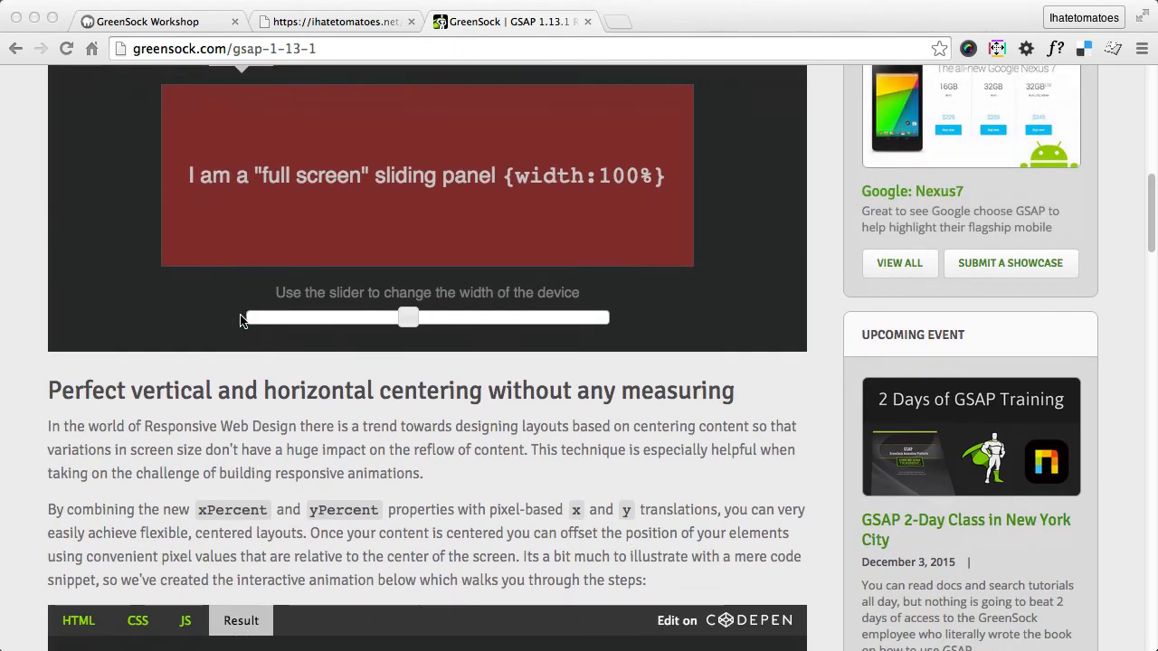
scroll("down", 3)
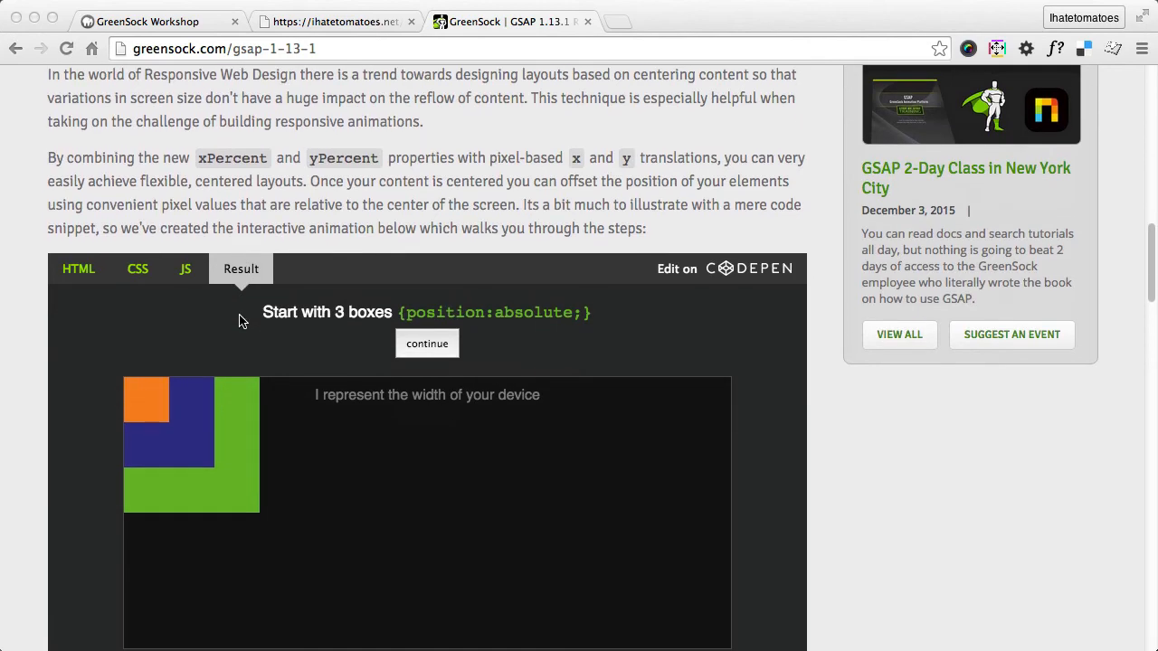
scroll("down", 3)
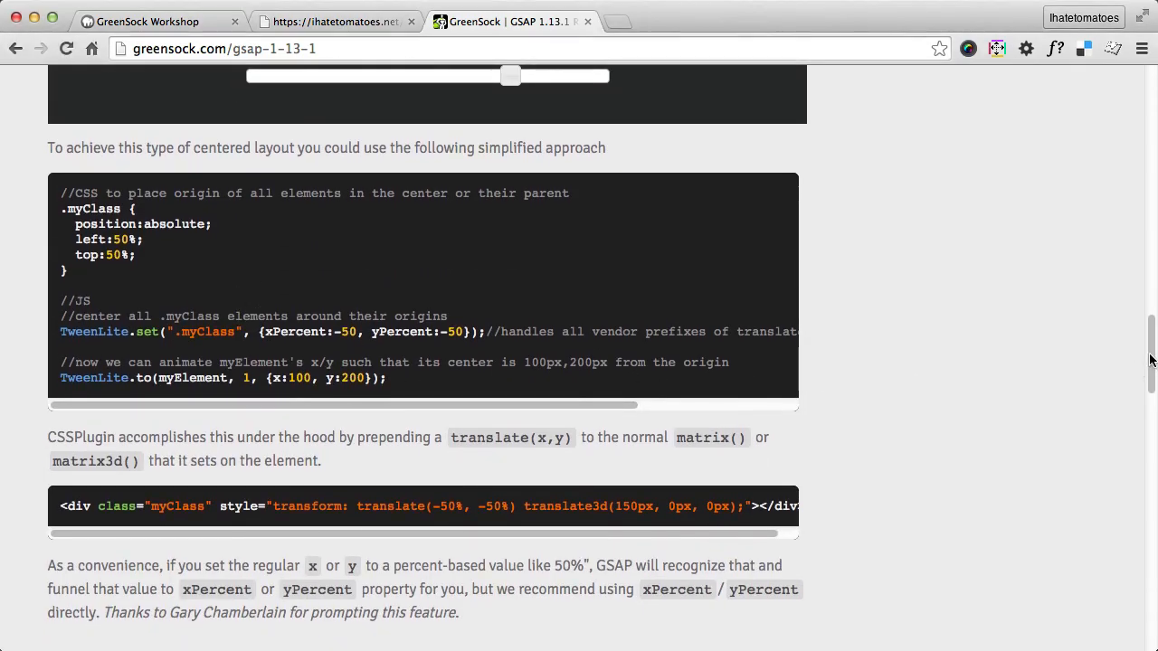
scroll("up", 3)
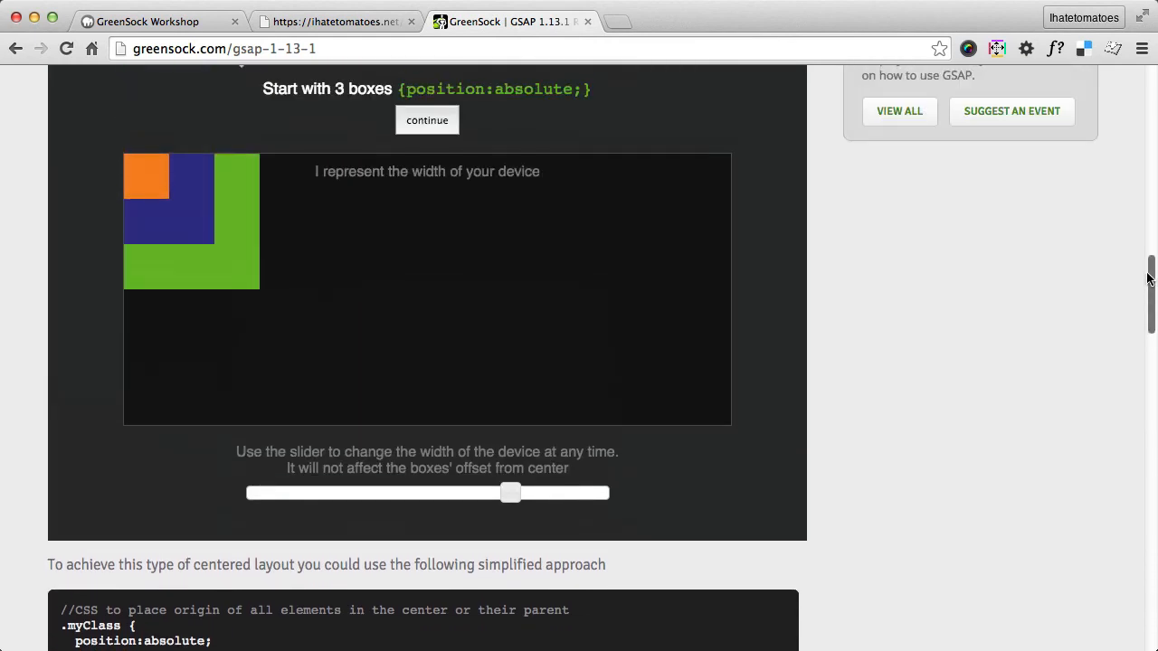
scroll("down", 3)
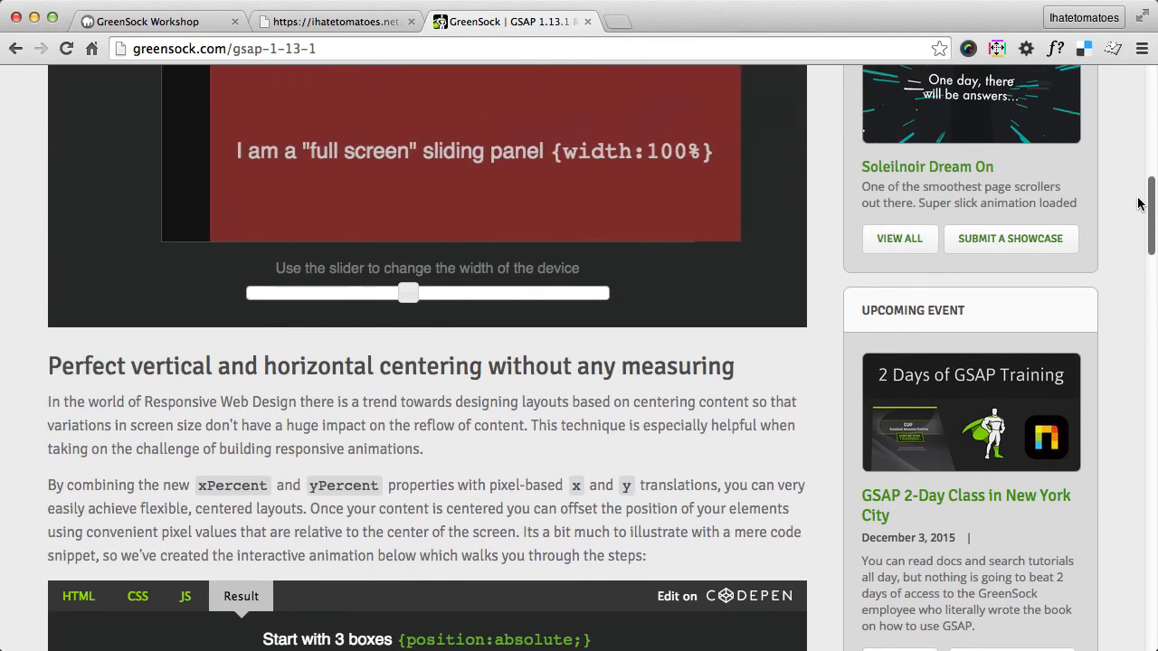
scroll("up", 3)
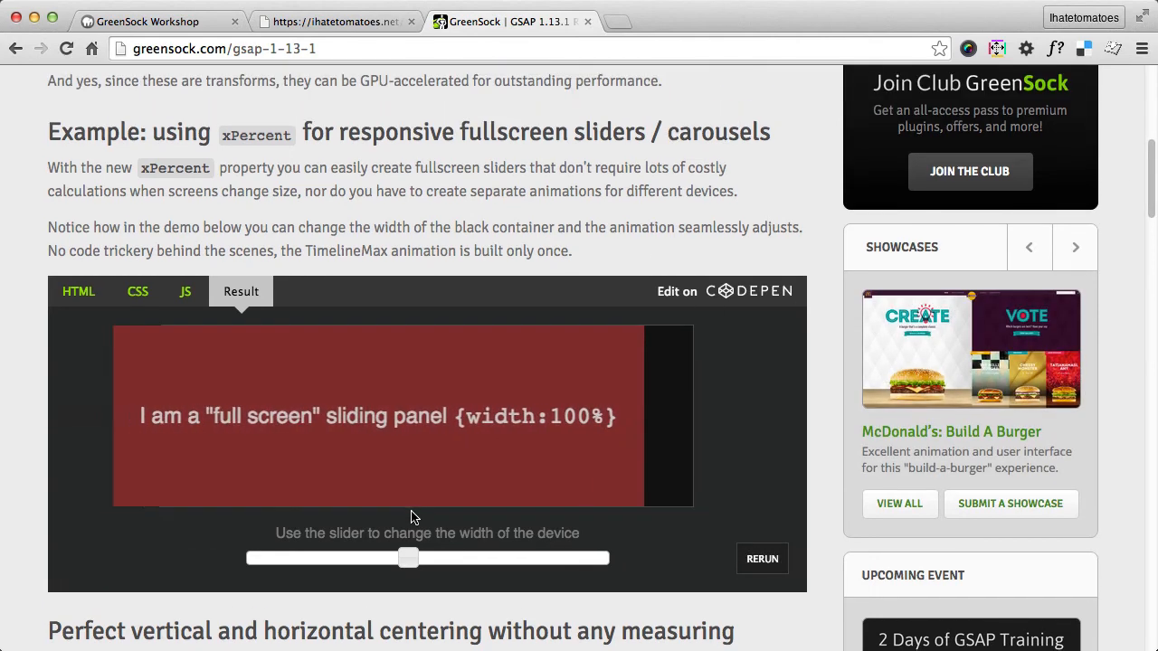
scroll("down", 3)
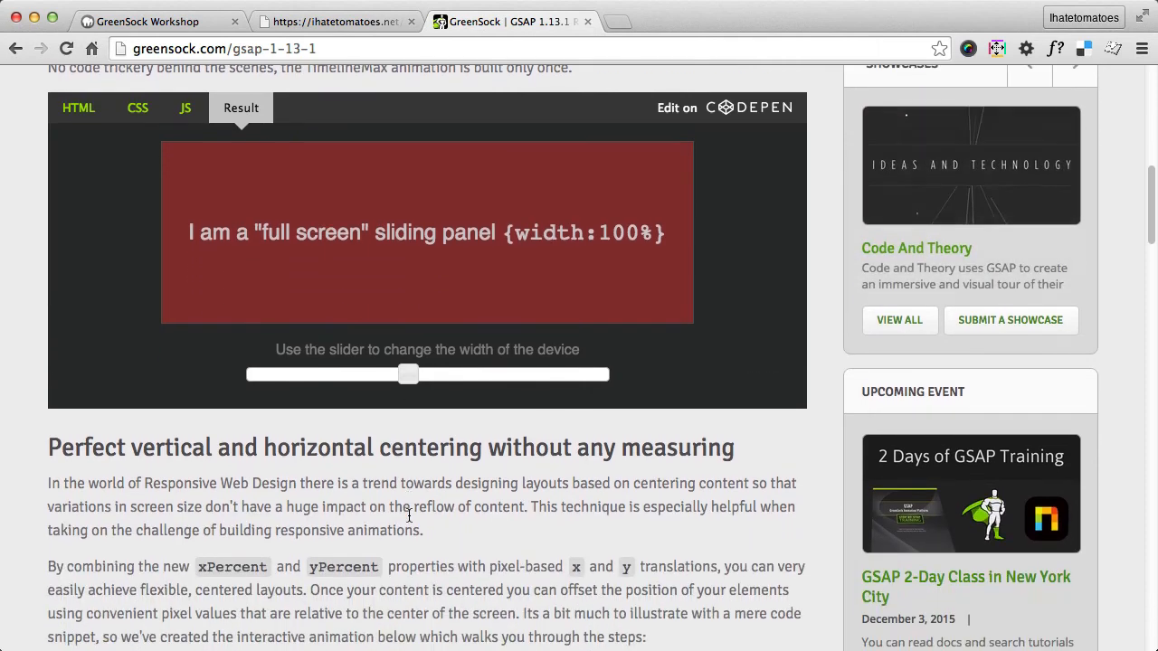
scroll("down", 3)
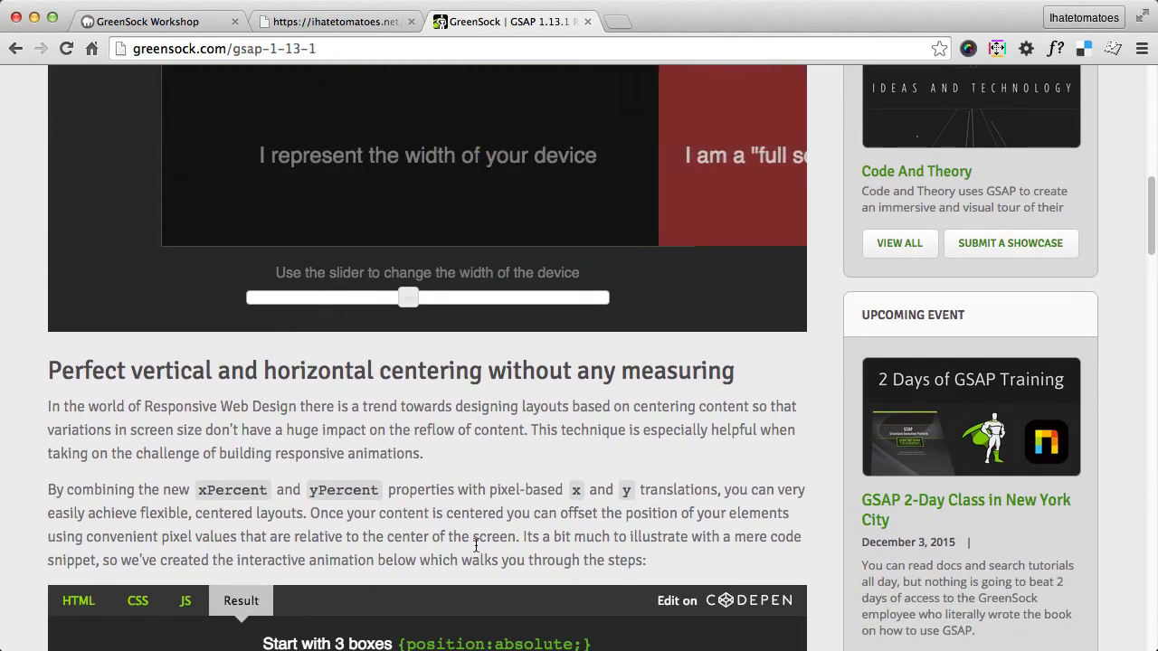
scroll("down", 3)
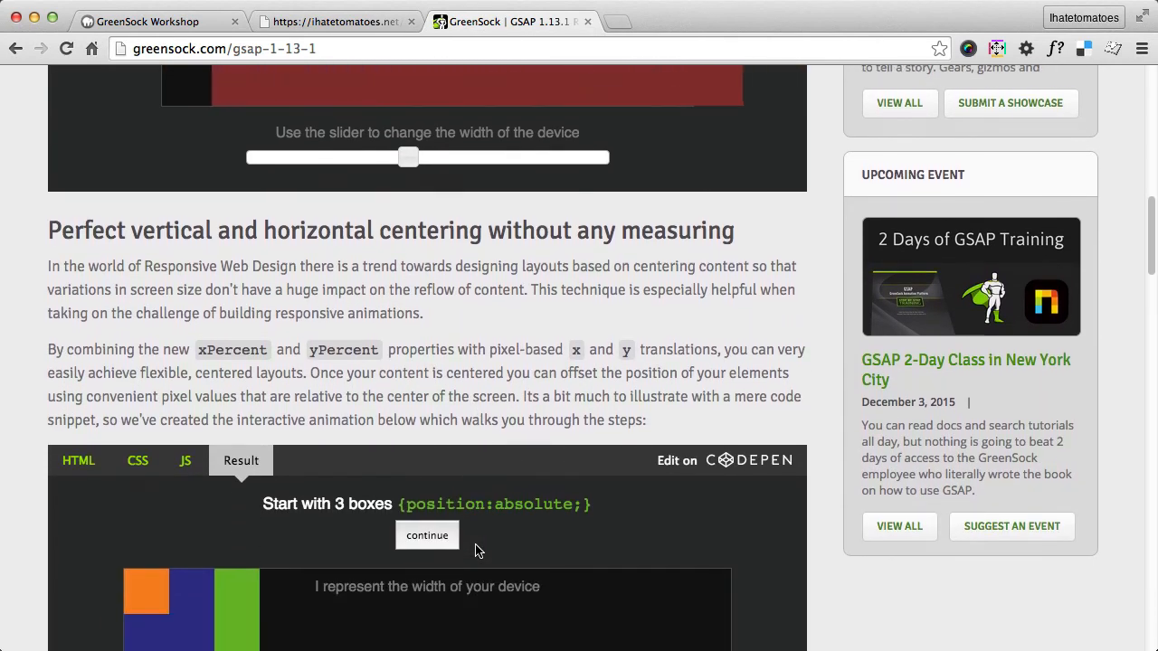
scroll("down", 3)
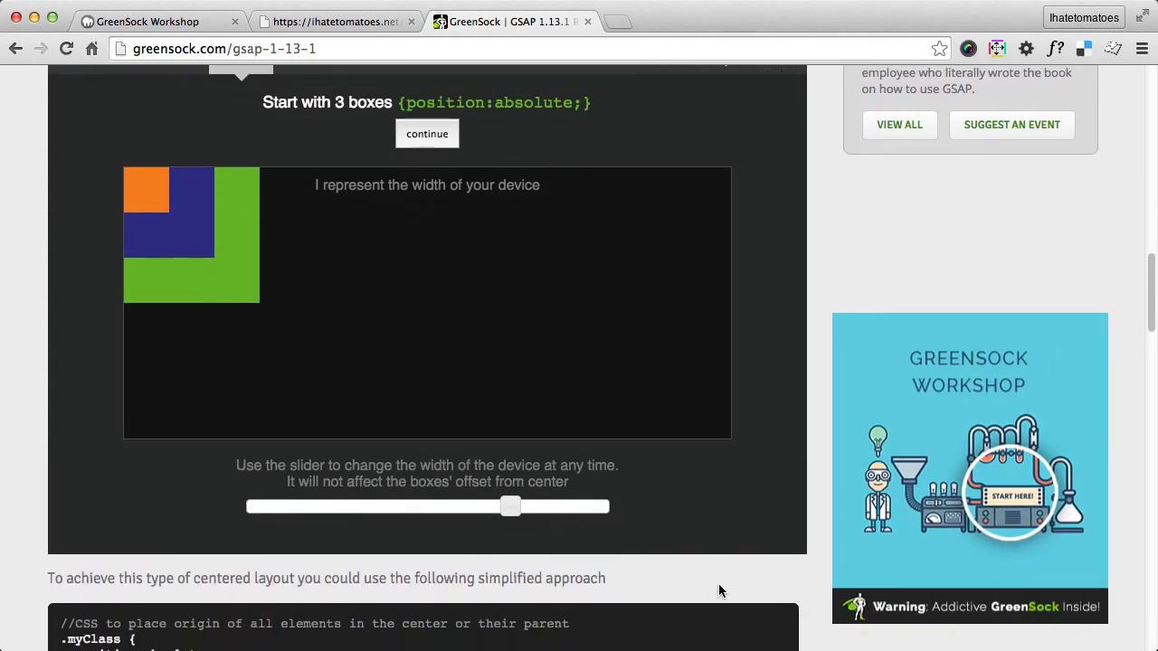
mouse_move(1151, 297)
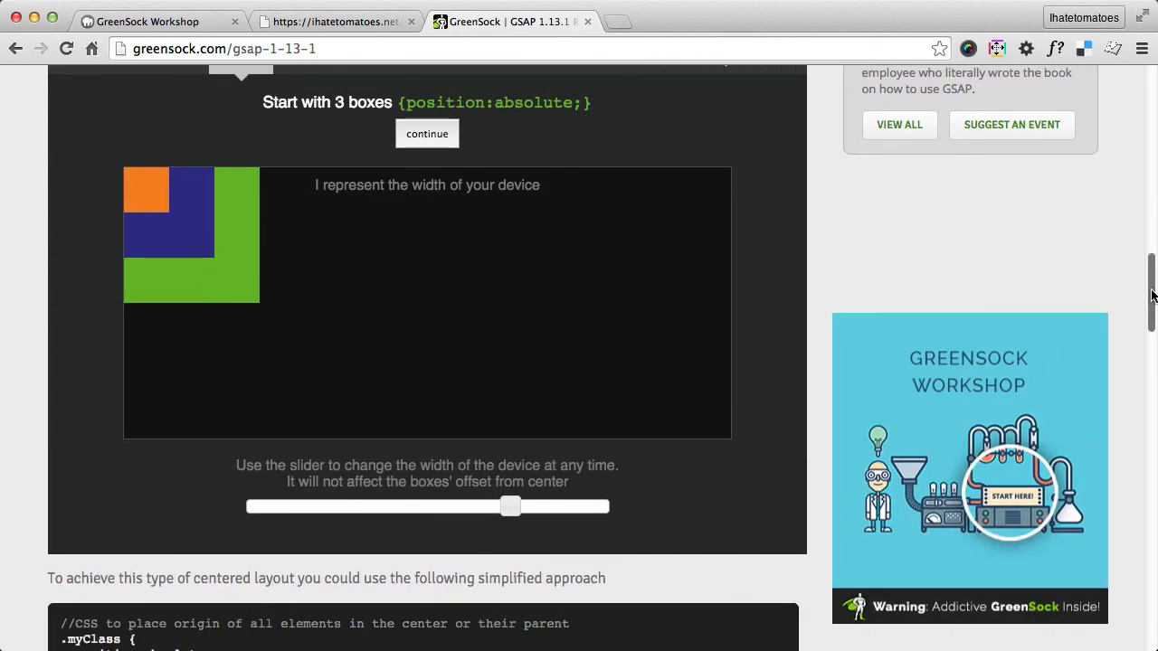
scroll("down", 3)
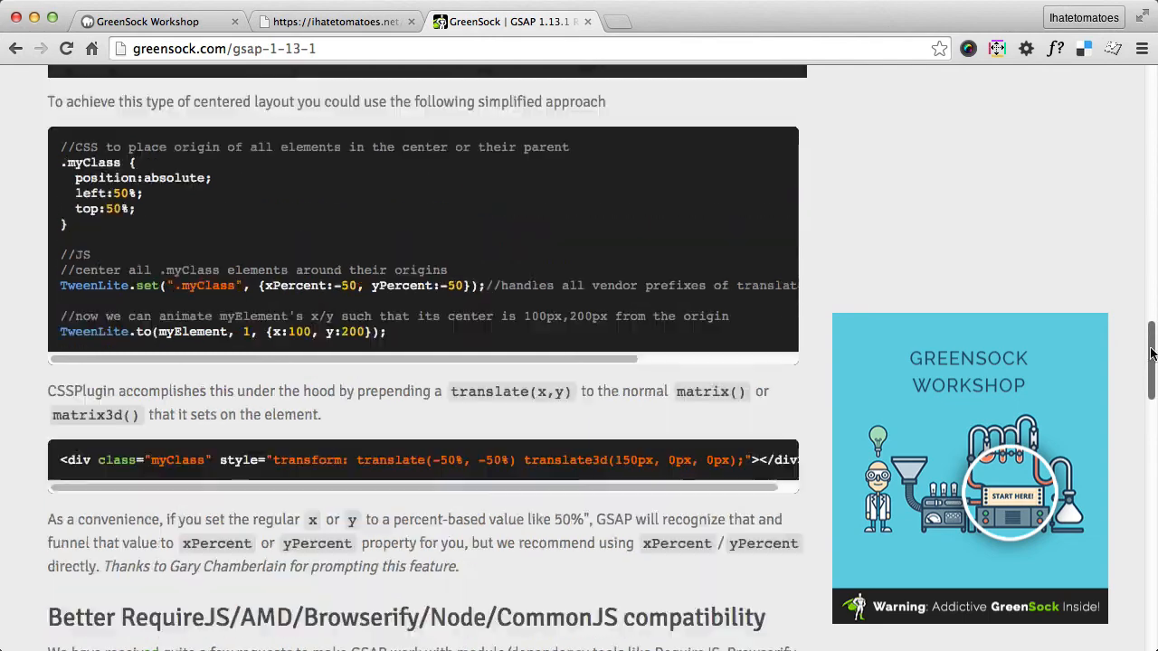
scroll("up", 3)
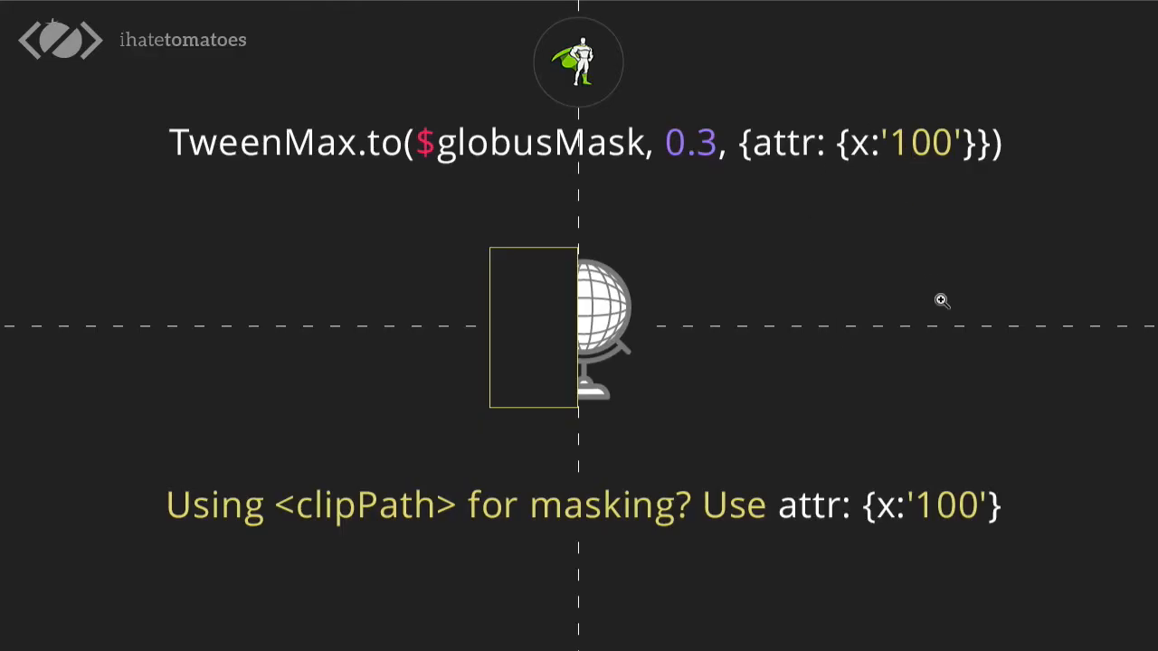
mouse_move(941, 298)
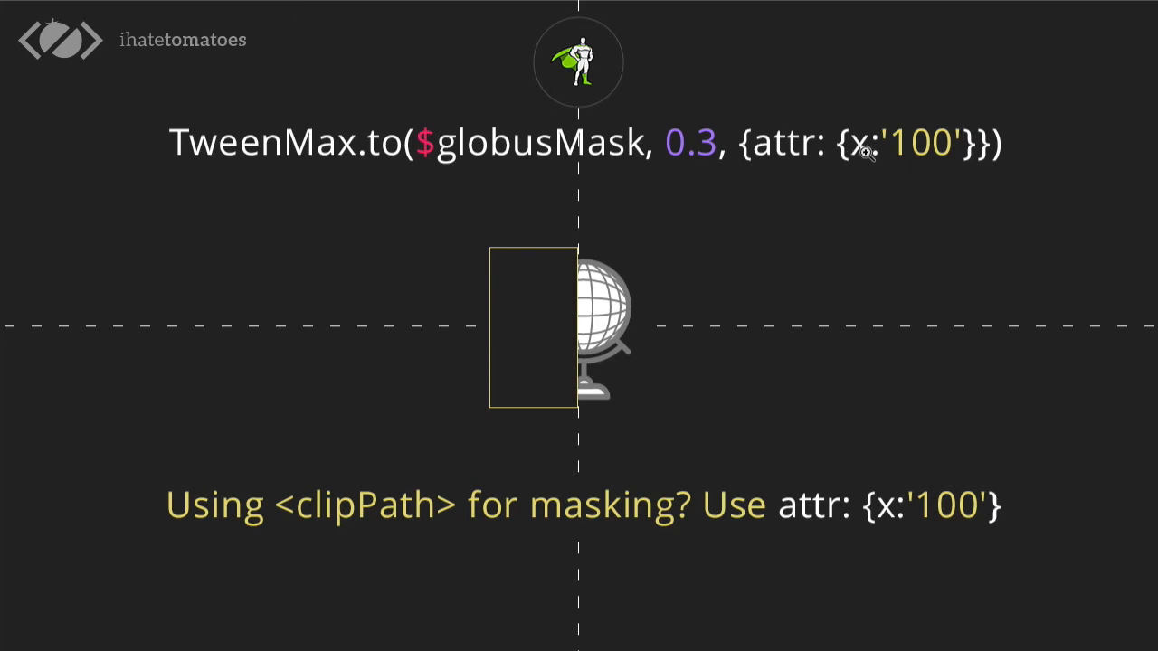
mouse_move(571, 253)
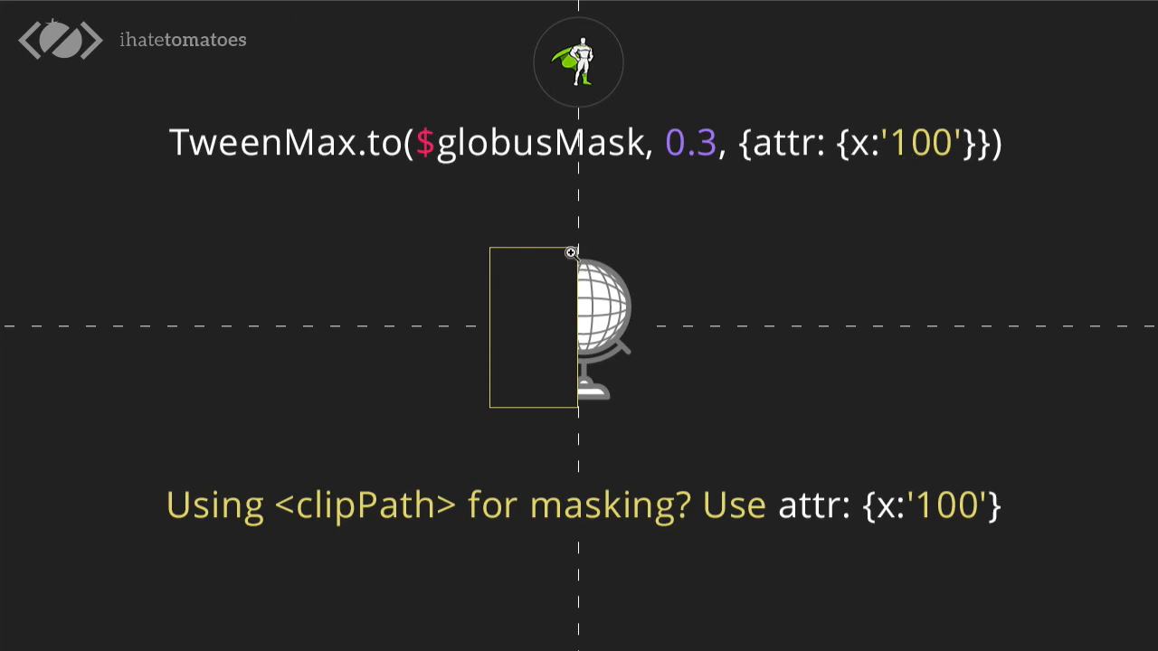
mouse_move(570, 231)
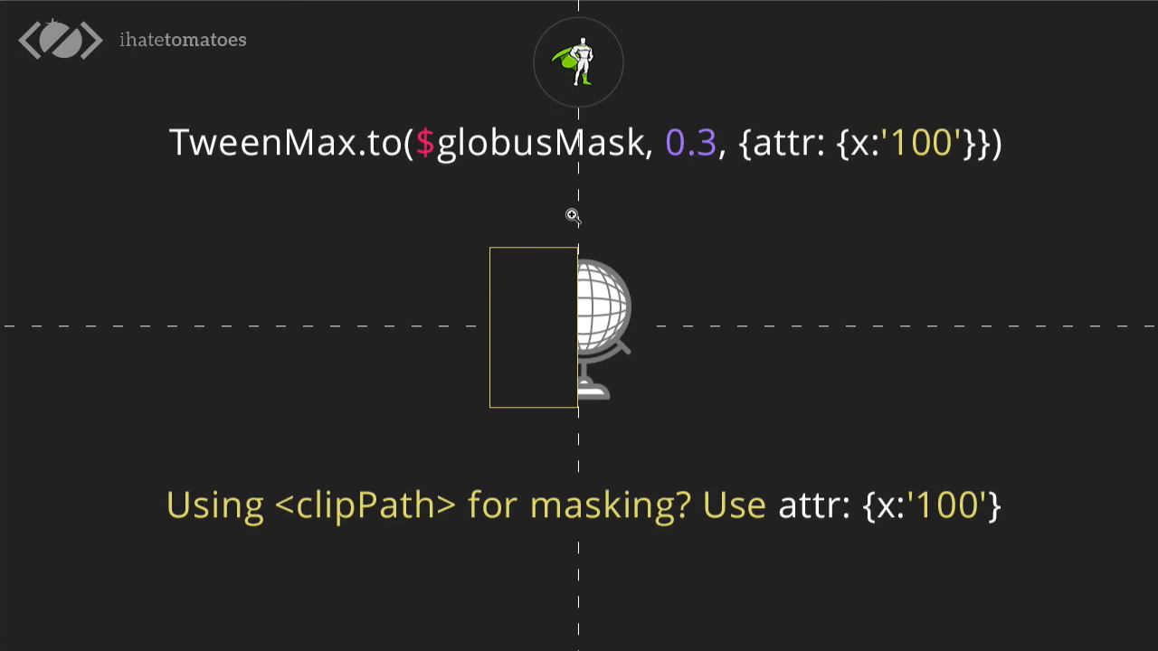
mouse_move(1042, 211)
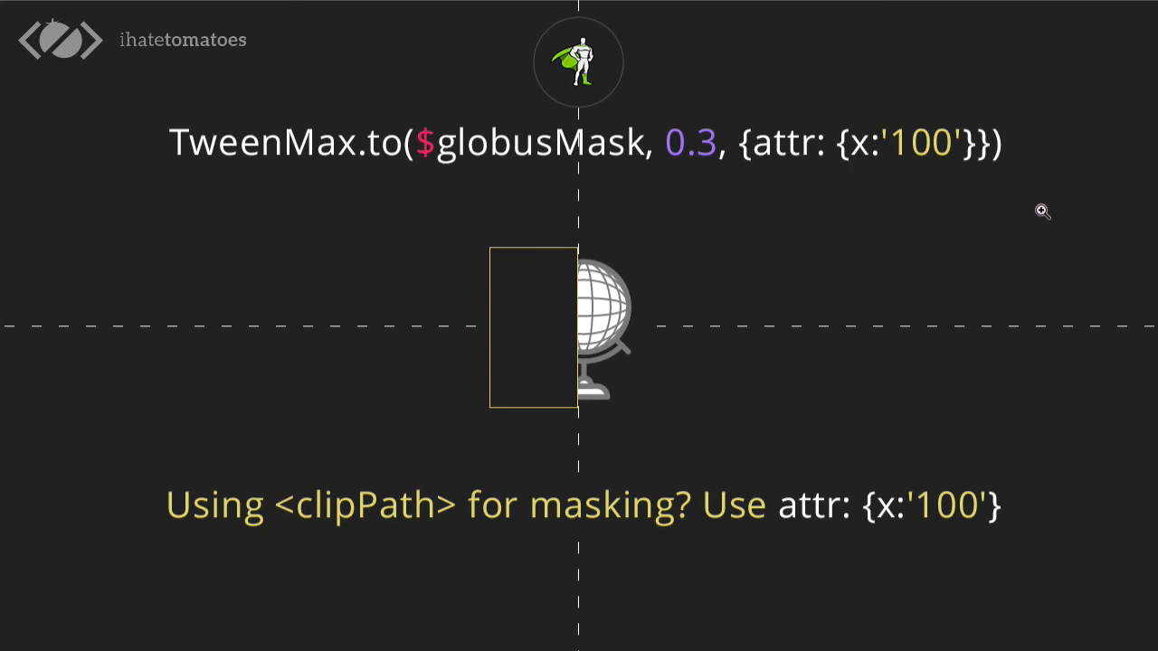
mouse_move(812, 173)
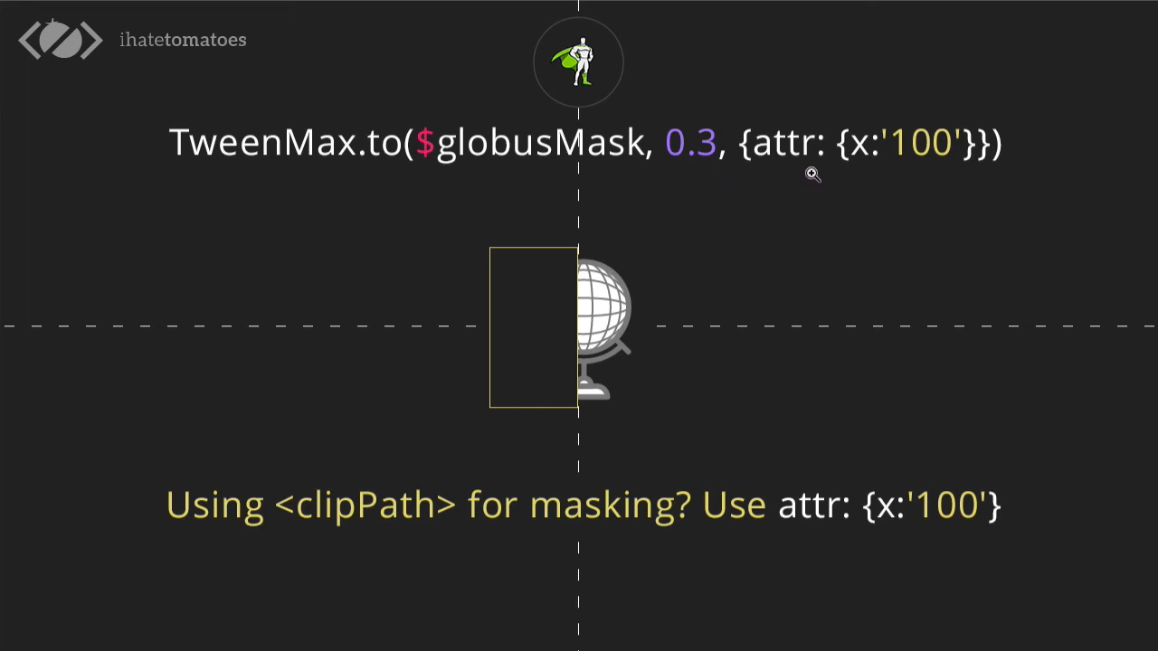
mouse_move(911, 243)
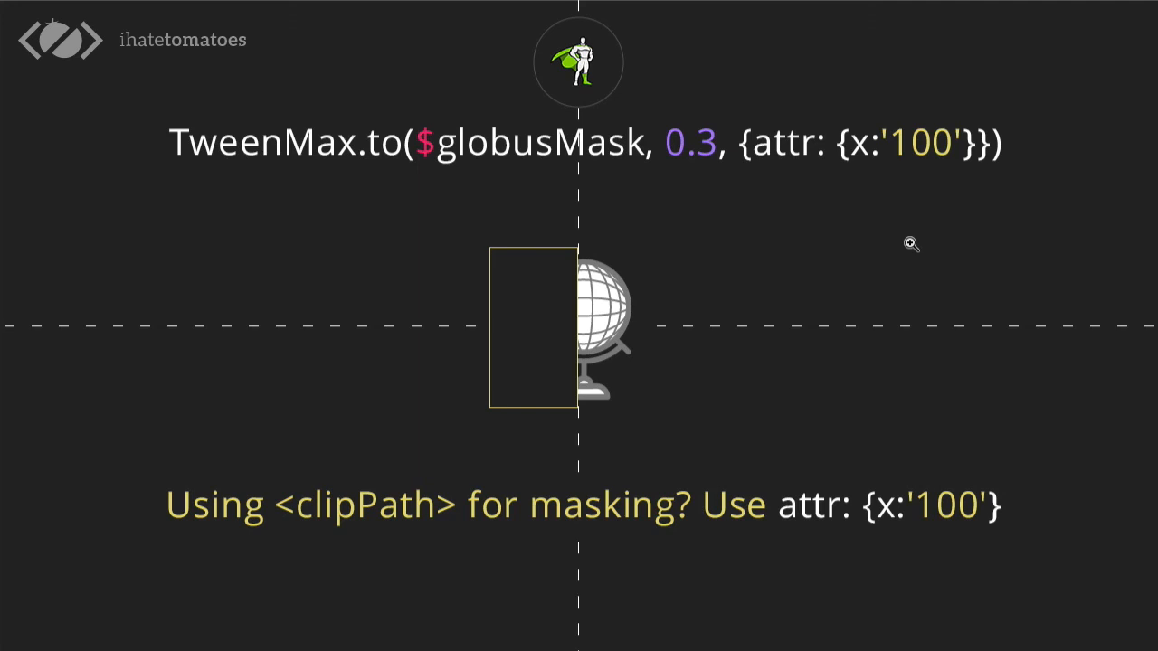
mouse_move(434, 530)
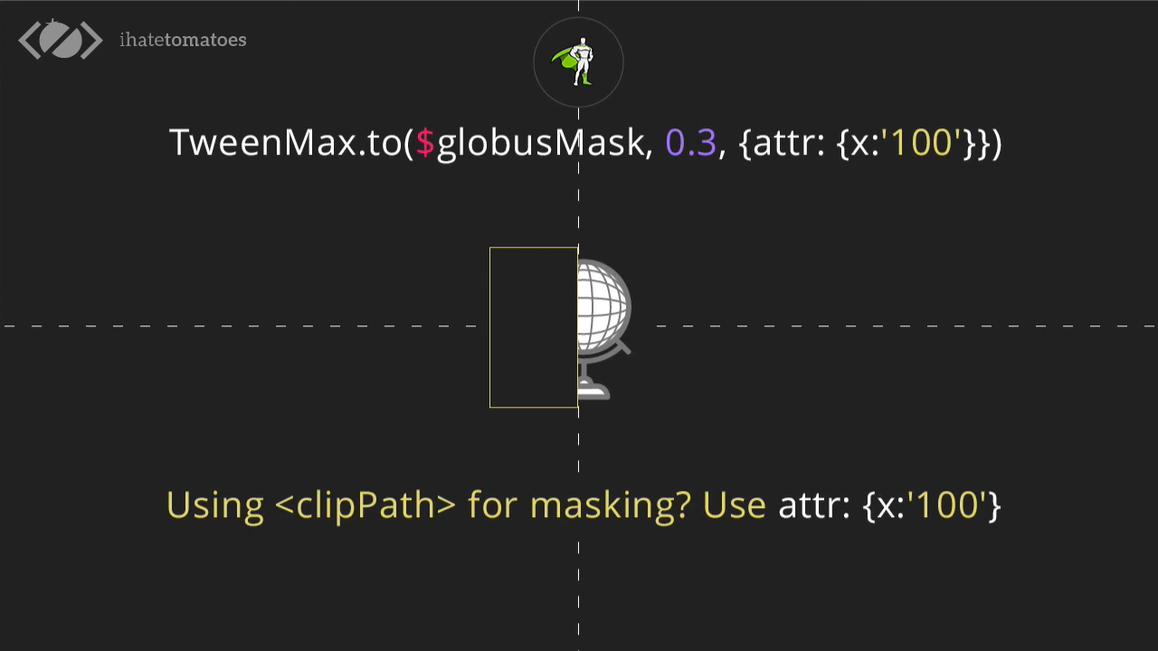
mouse_move(825, 531)
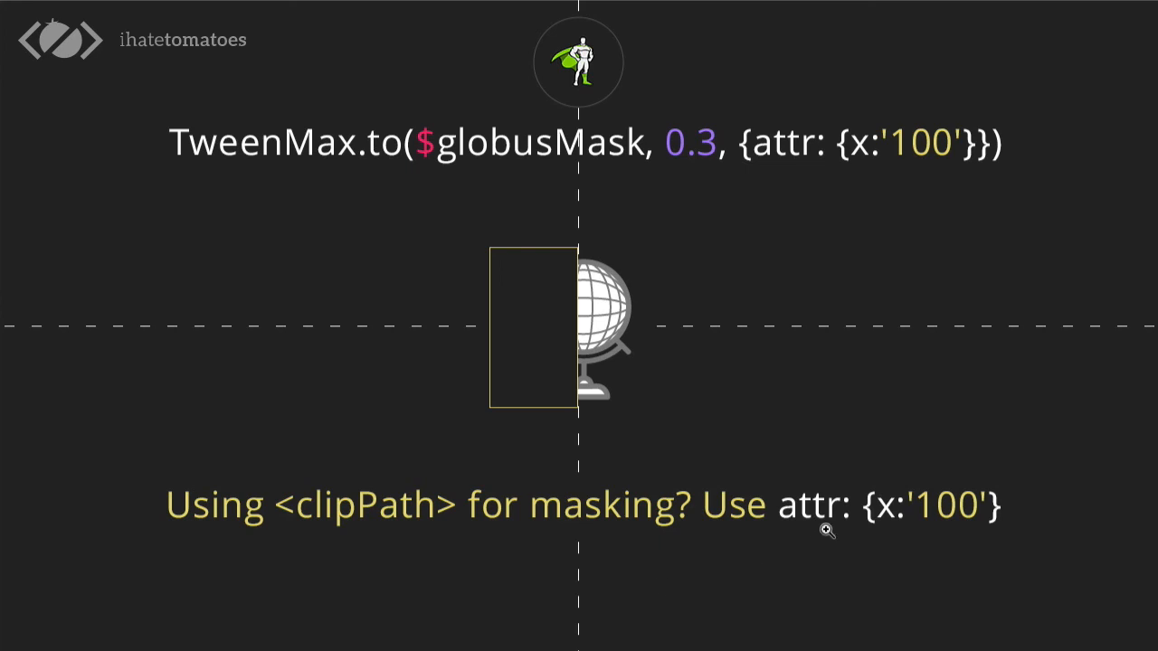